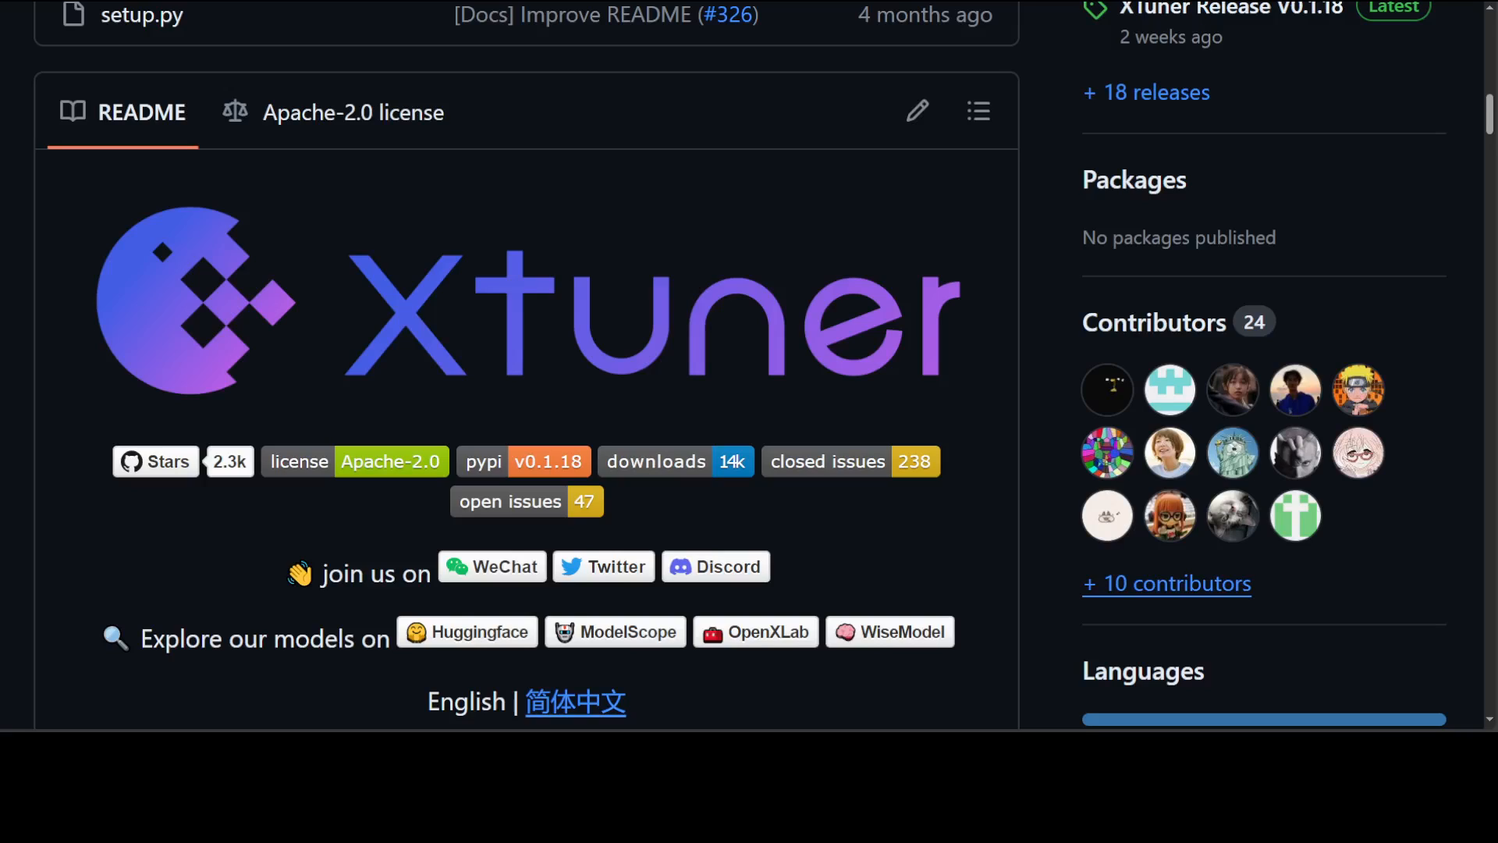
{"action": "mouse_move", "coordinate": [119, 390]}
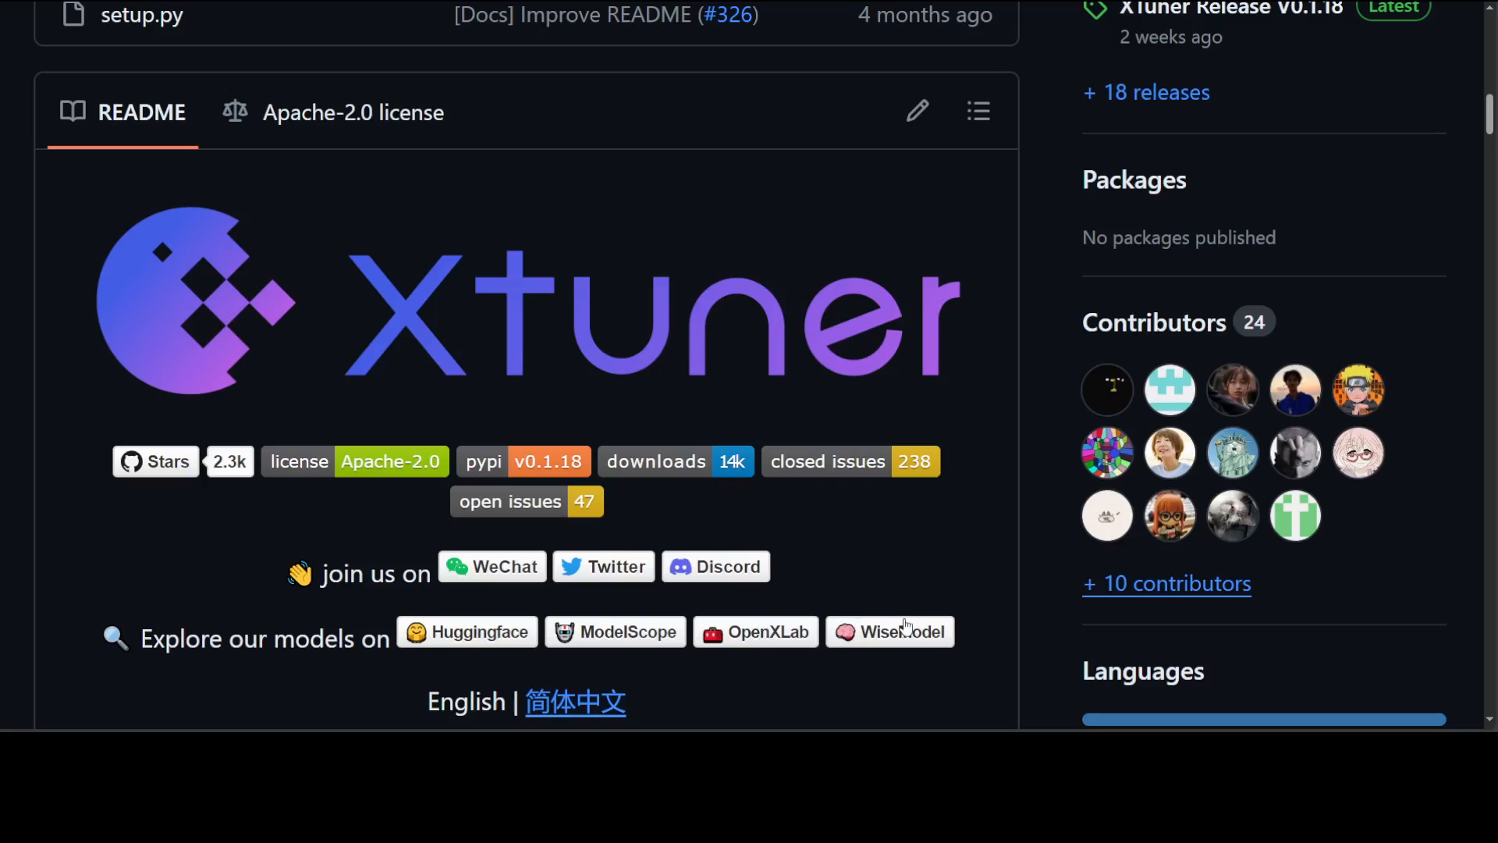
{"action": "mouse_move", "coordinate": [902, 629]}
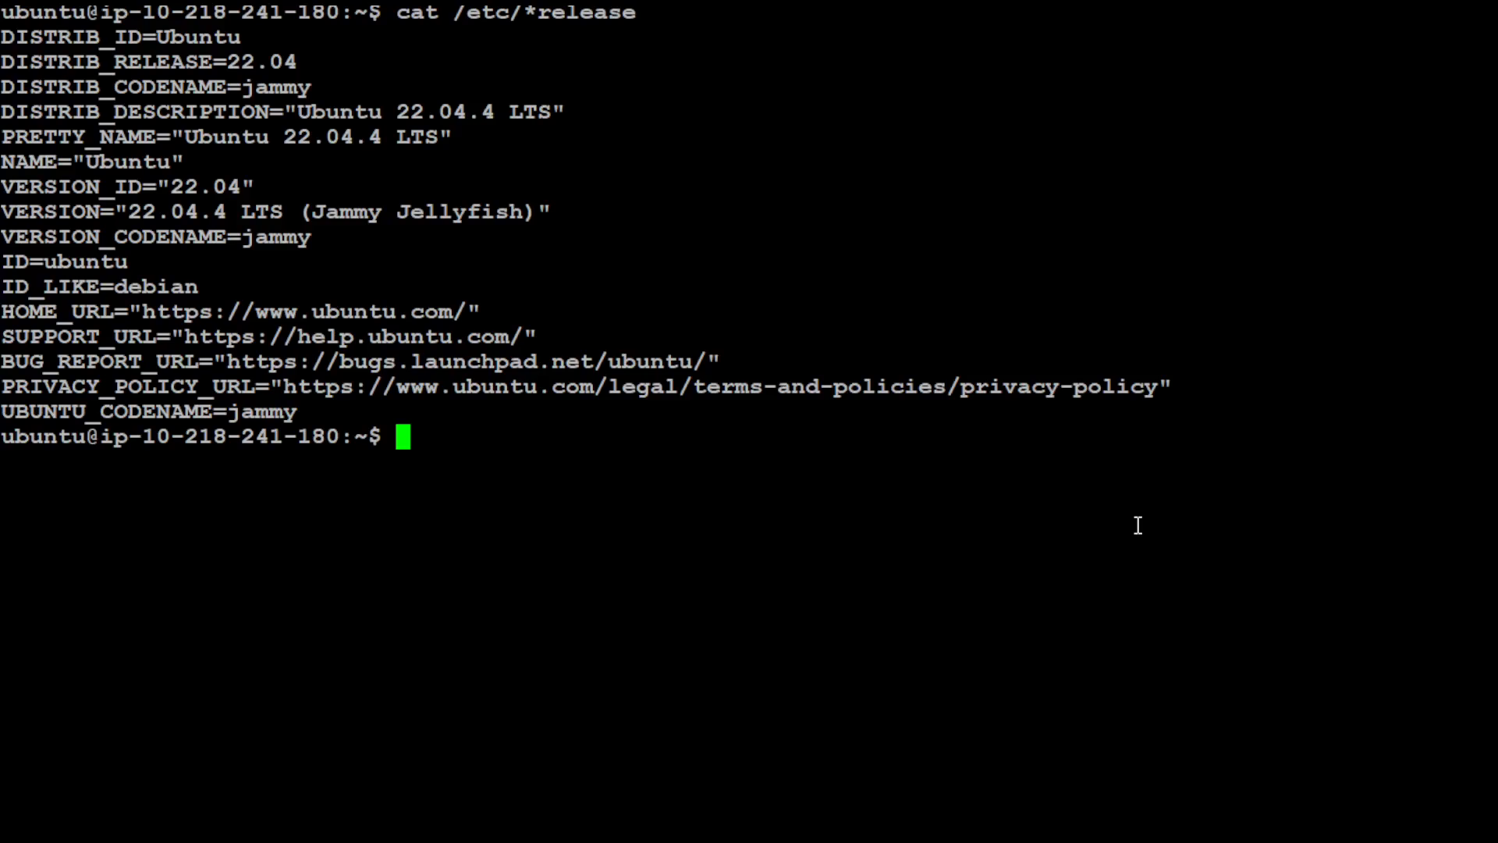
{"action": "mouse_move", "coordinate": [875, 496]}
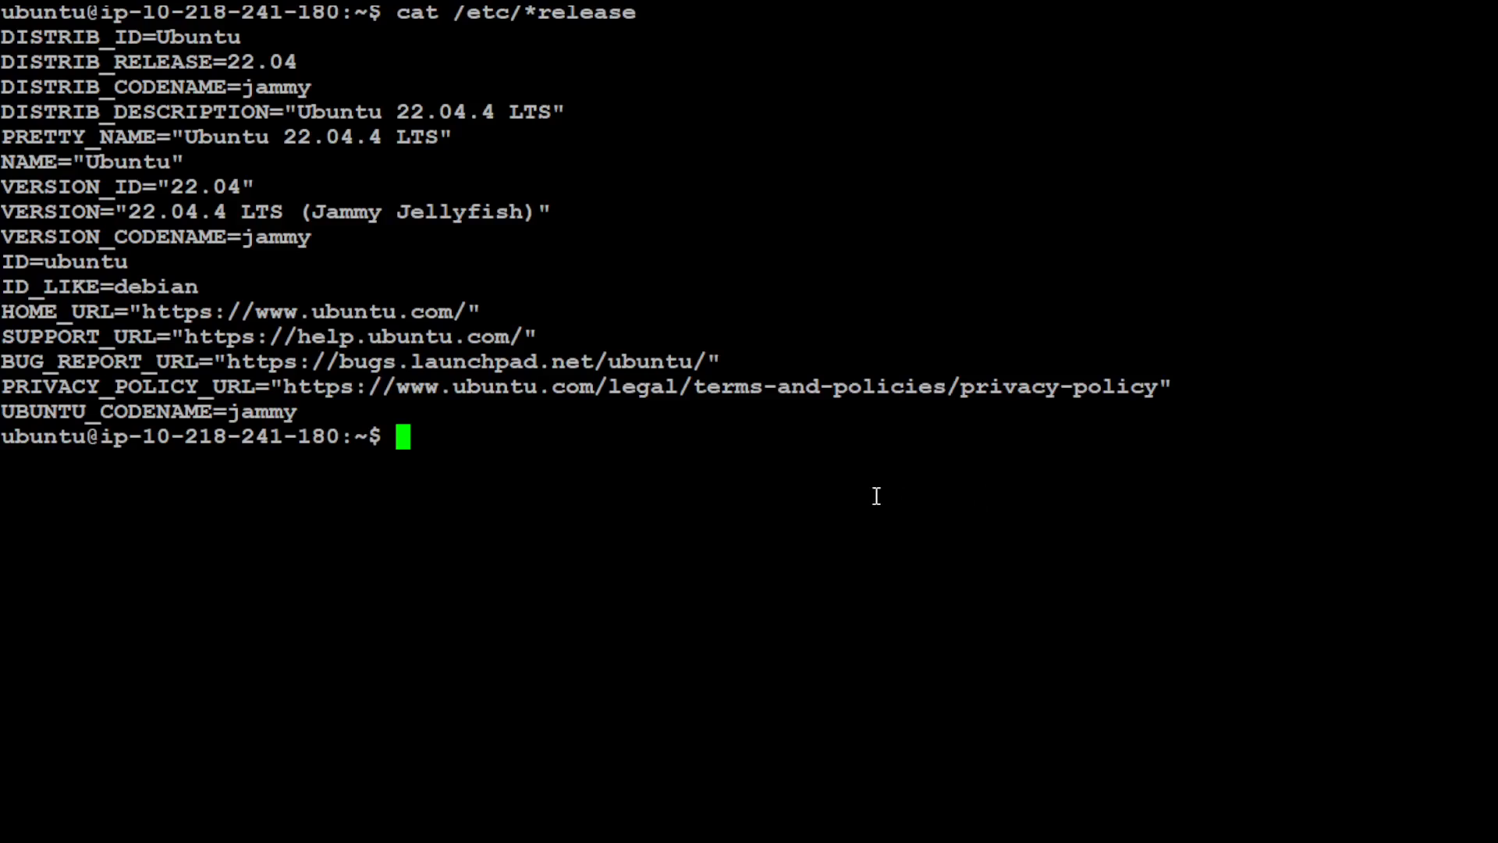
Clear the screen and run conda info, showing conda 24.1.2, Python 3.11.7 and CUDA 12.2
{"action": "type", "text": "lea"}
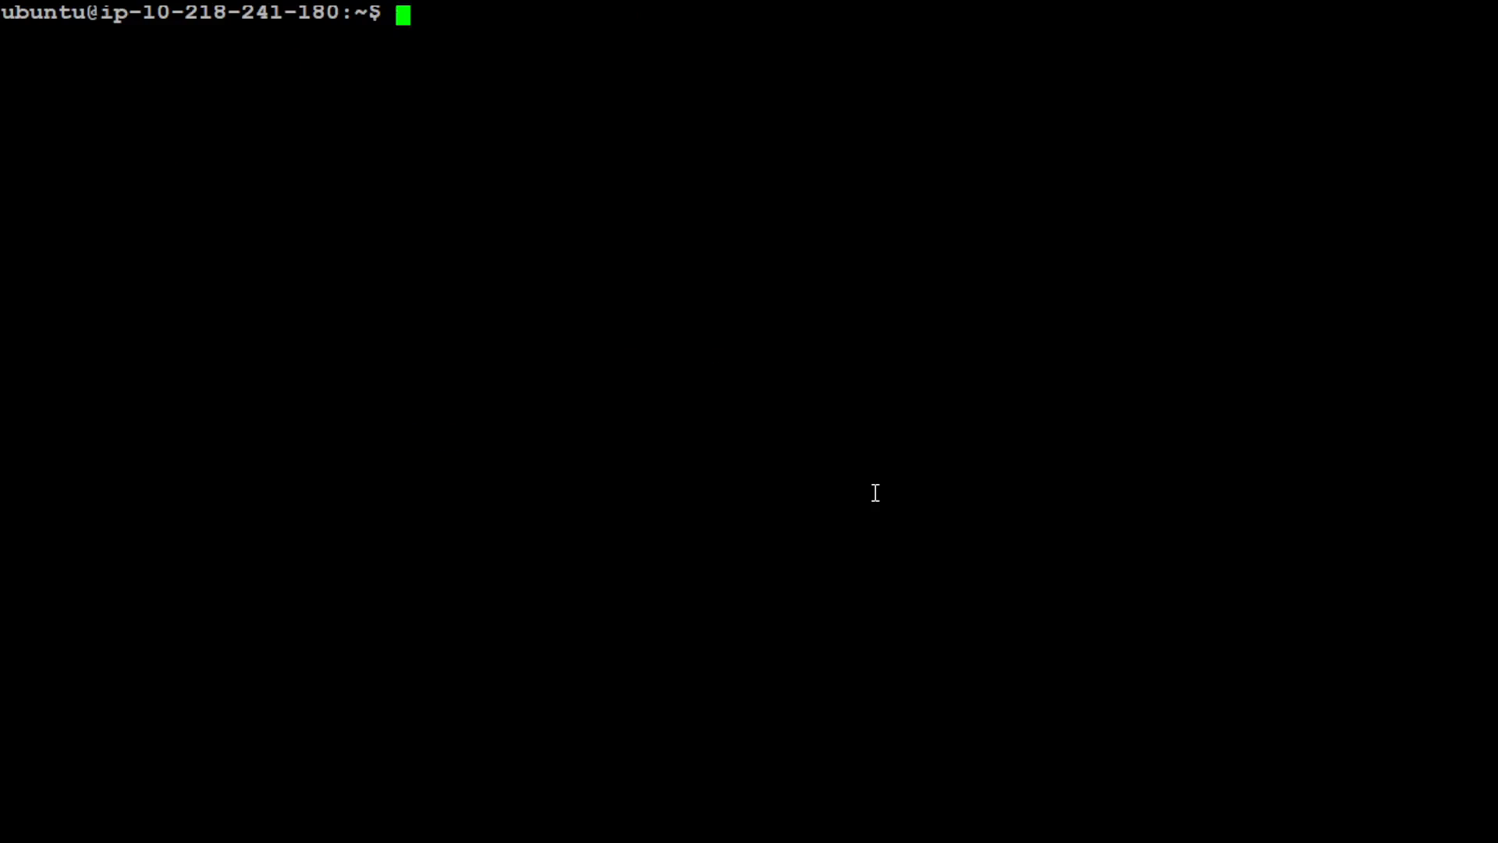
{"action": "type", "text": "conda"}
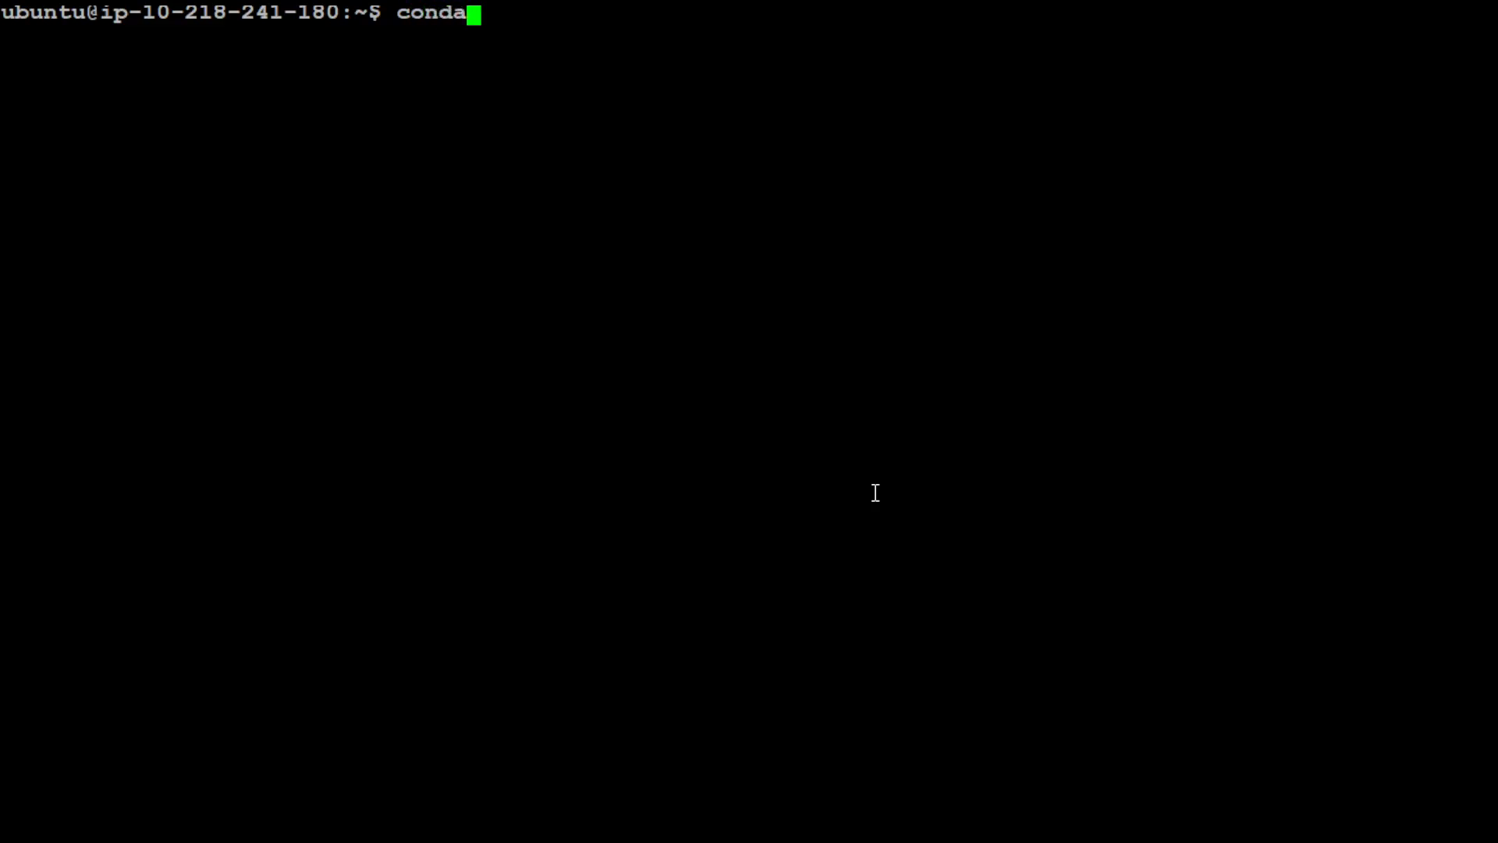
{"action": "type", "text": "info"}
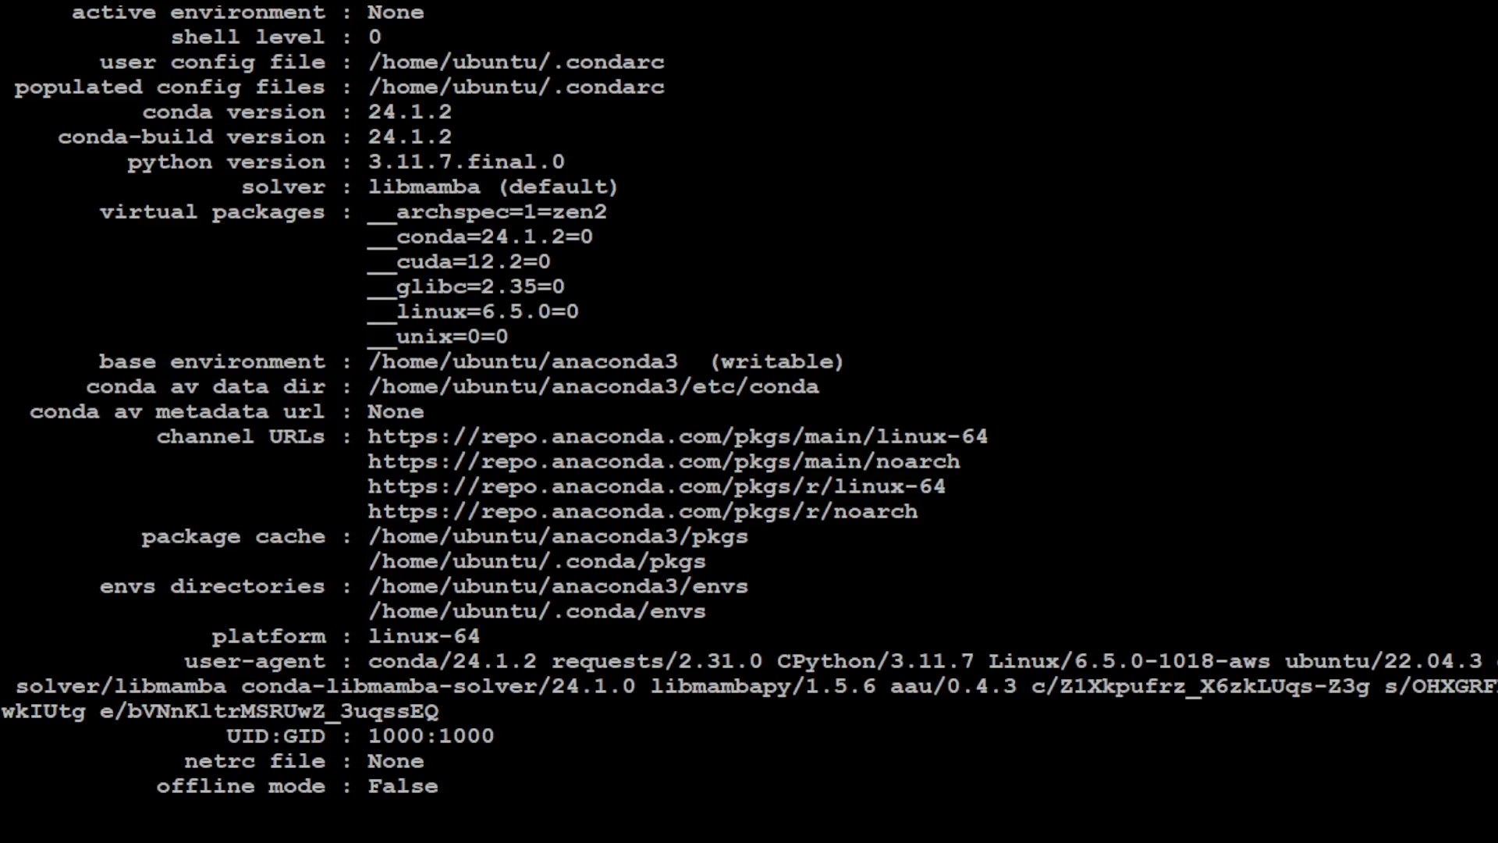
{"action": "mouse_move", "coordinate": [897, 276]}
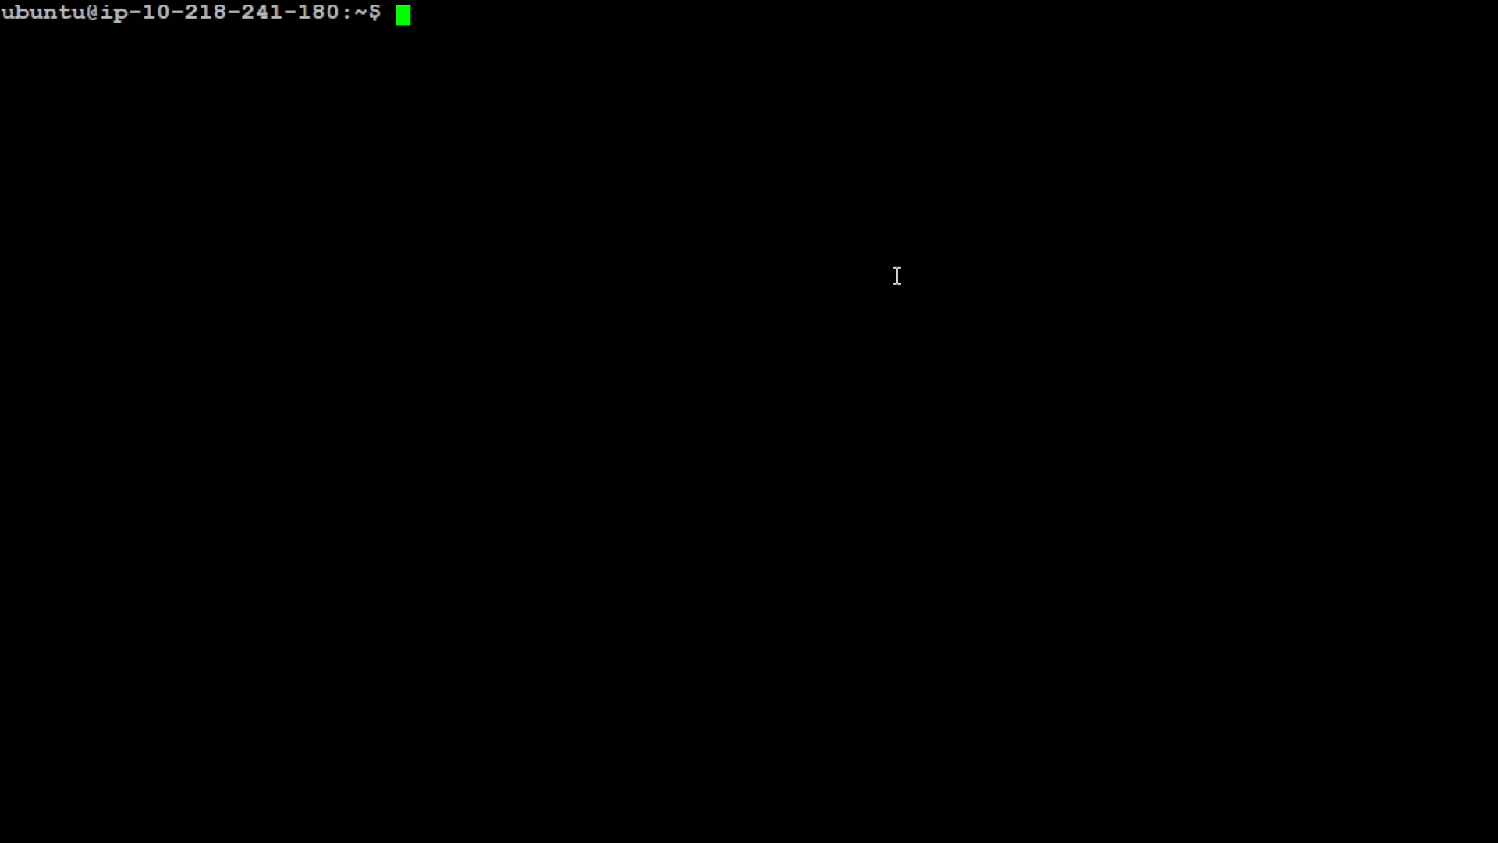
Create and activate the Python 3.10 conda env xtuner-env, then start installing xtuner[deepspeed] with pip
{"action": "type", "text": "conda create --name xtuner-env python=3.10 -y"}
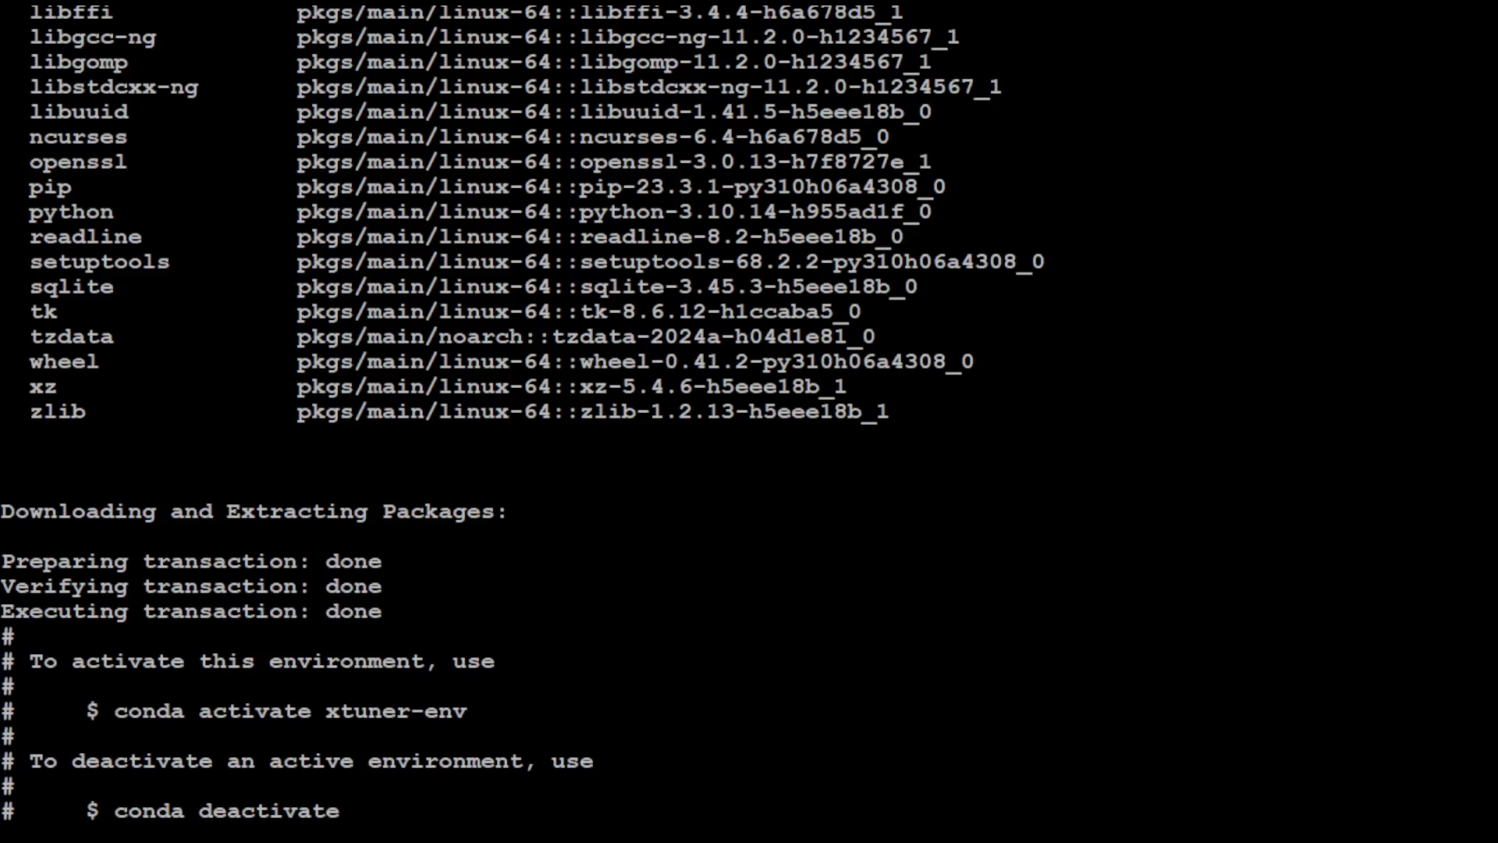
{"action": "type", "text": "conda activate xtuner-env"}
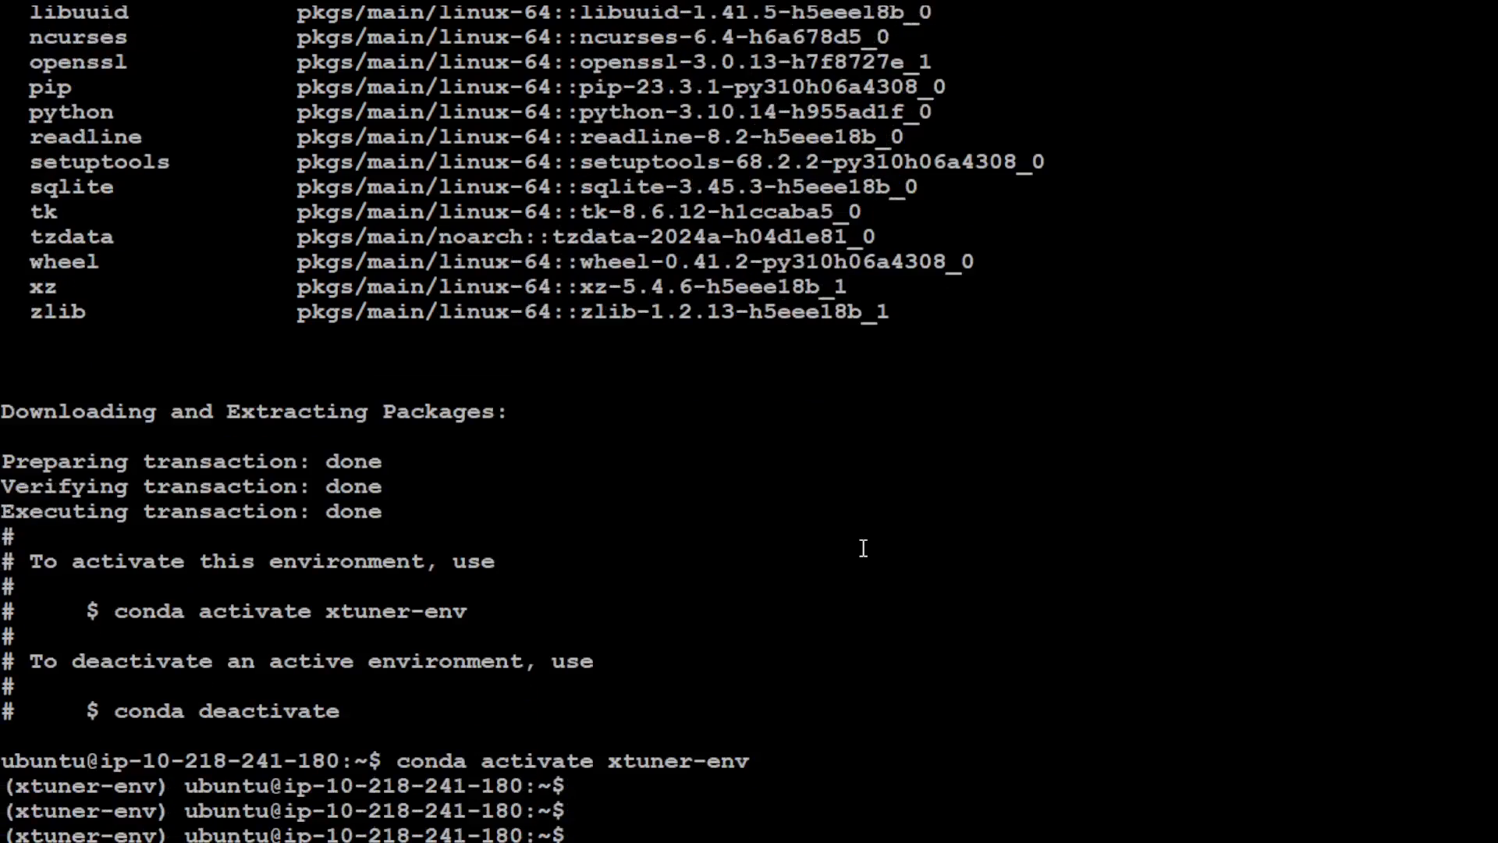
{"action": "type", "text": "pip install -U 'xtuner[deepspeed]'"}
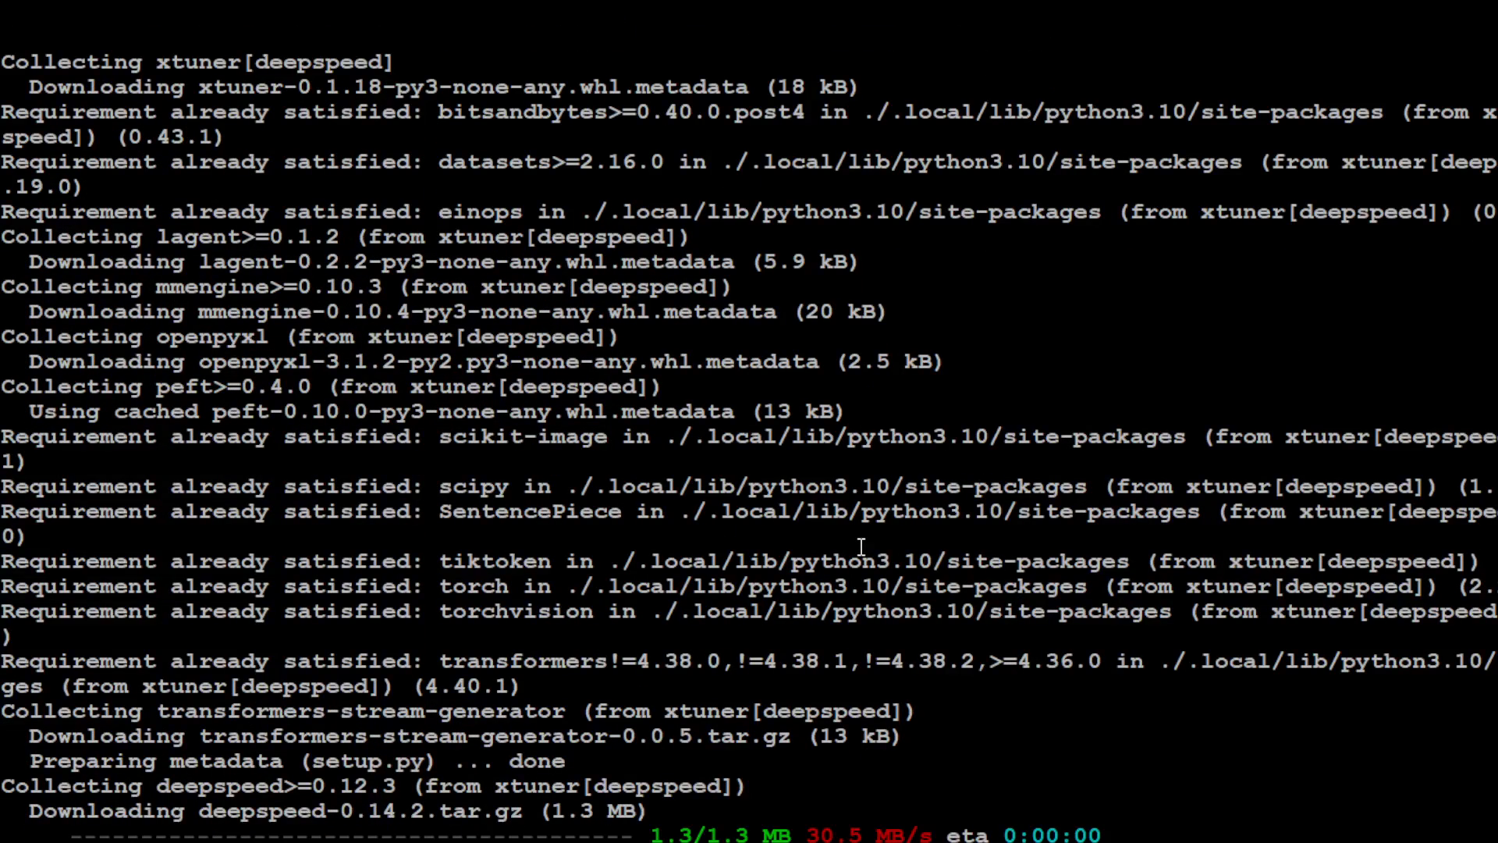
Follow the xtuner[deepspeed] pip install output while the package wheels build
{"action": "scroll", "scroll_direction": "down", "scroll_amount": 3}
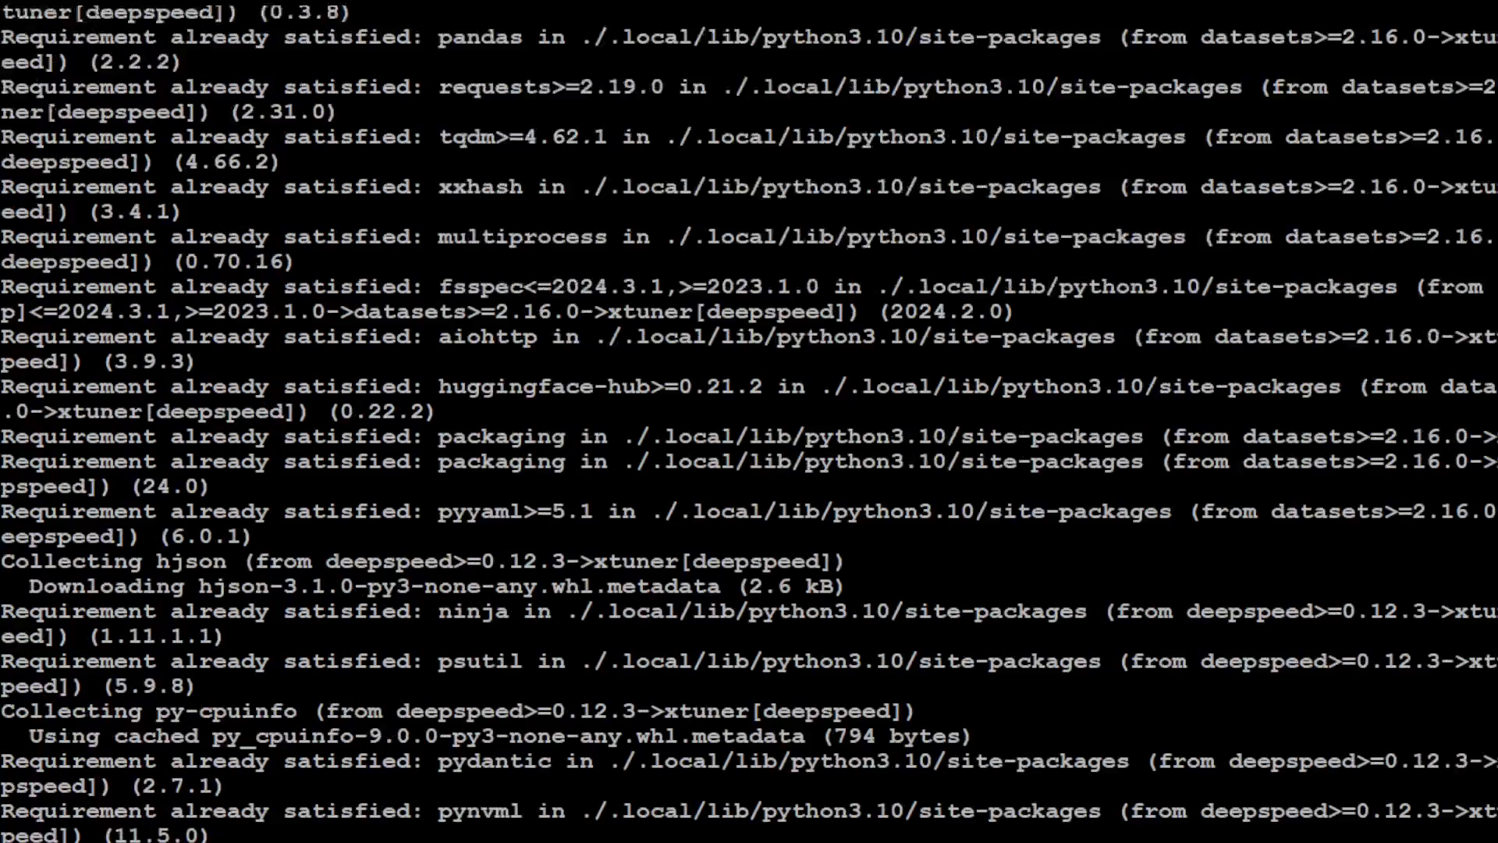
{"action": "scroll", "scroll_direction": "down", "scroll_amount": 3}
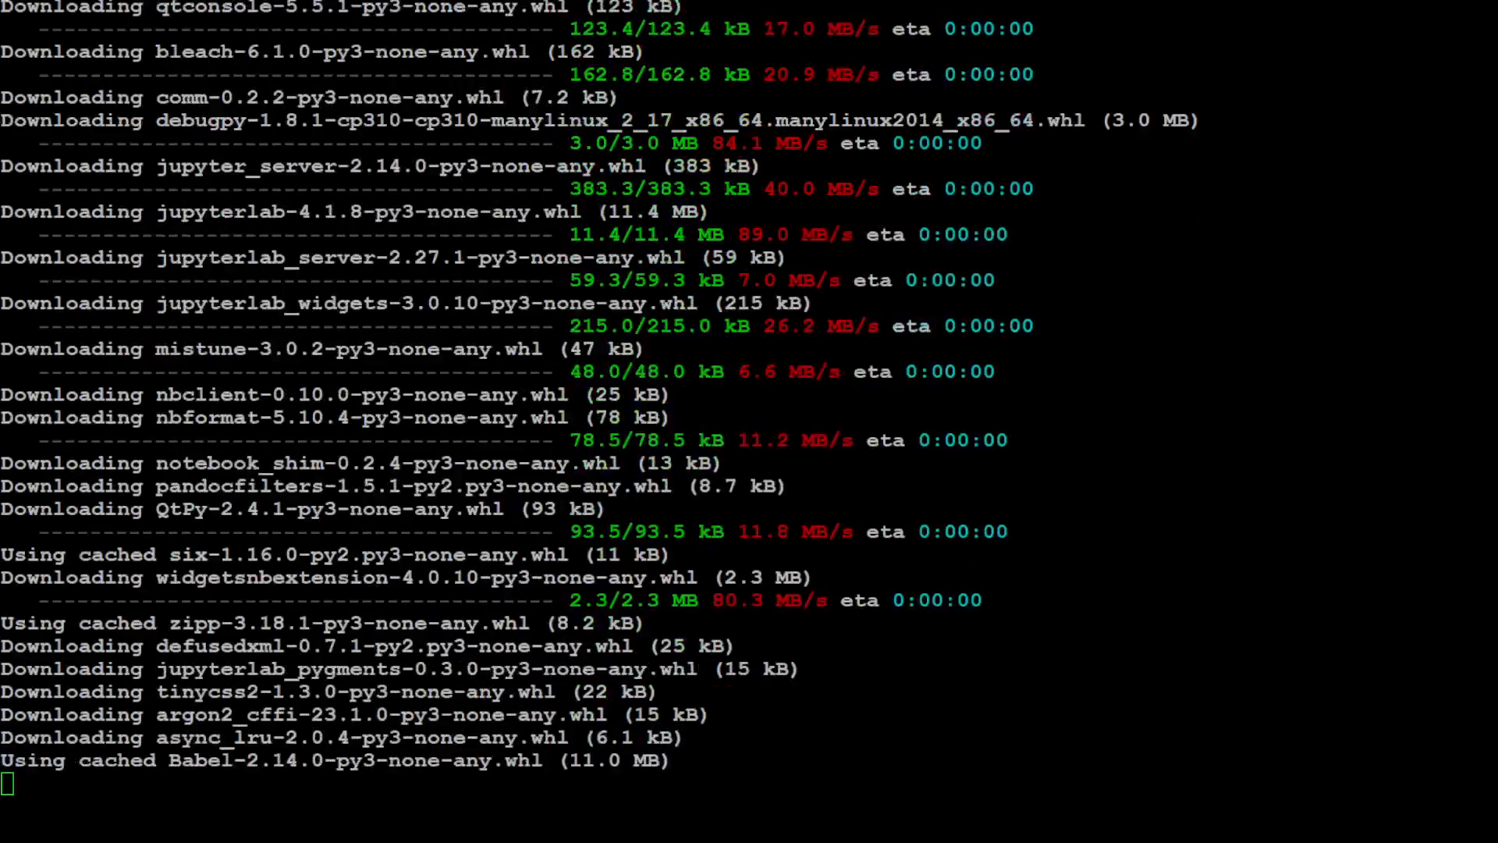
{"action": "scroll", "scroll_direction": "down", "scroll_amount": 3}
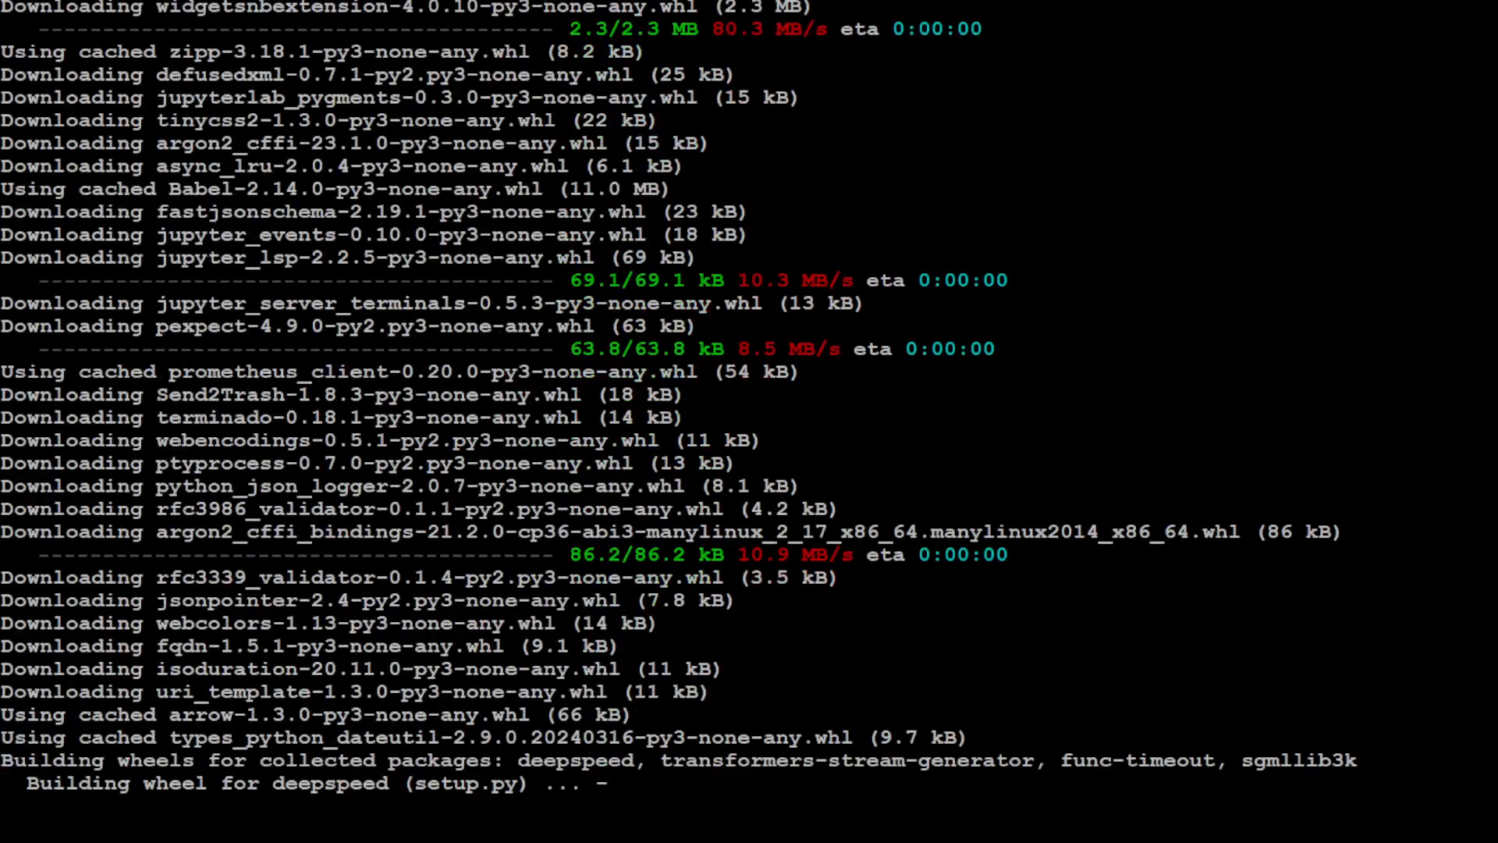
{"action": "scroll", "scroll_direction": "down", "scroll_amount": 3}
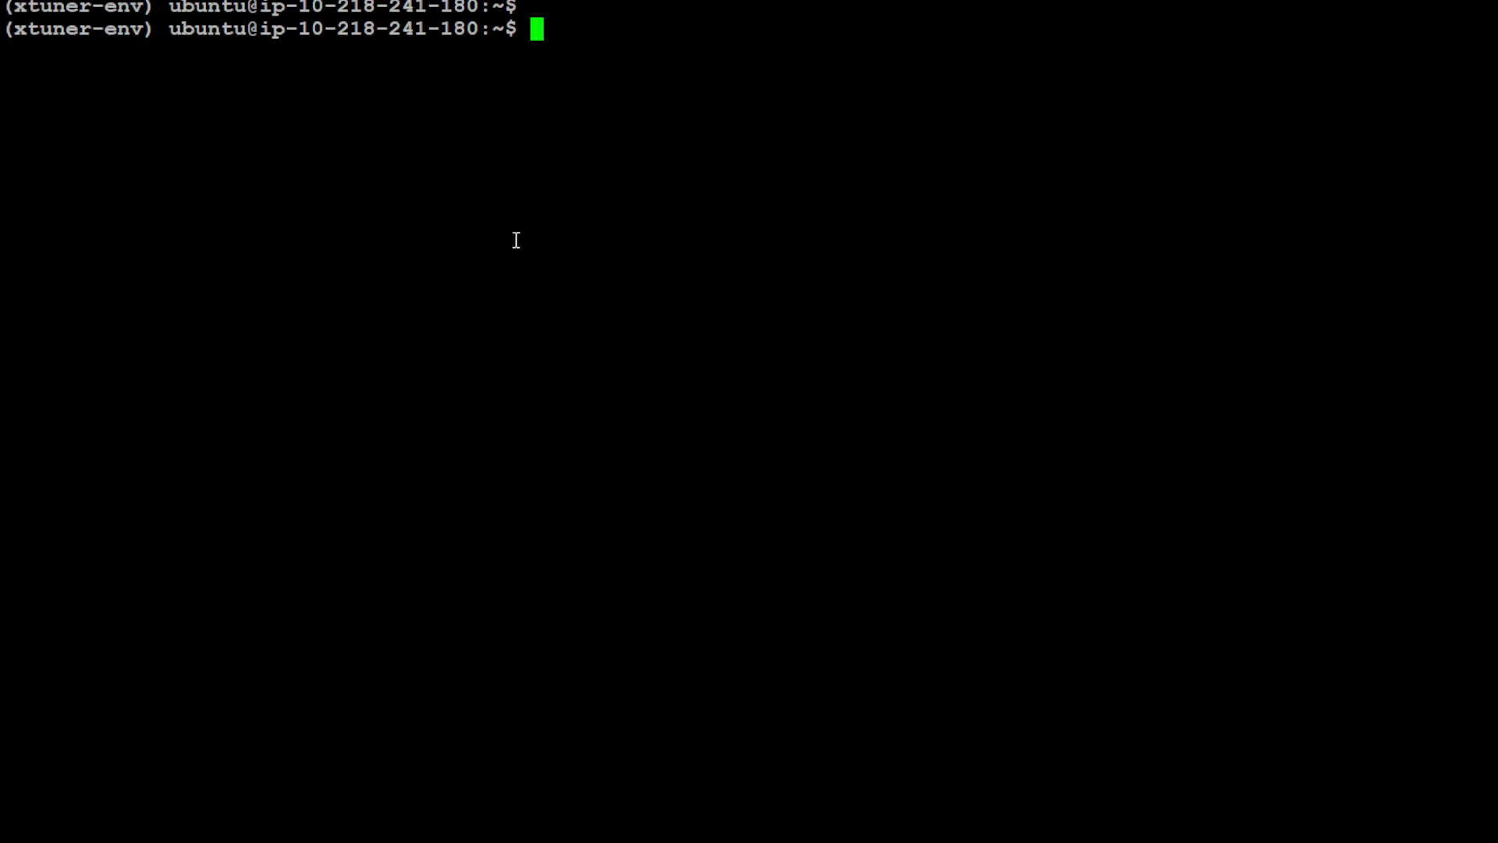
{"action": "mouse_move", "coordinate": [525, 240]}
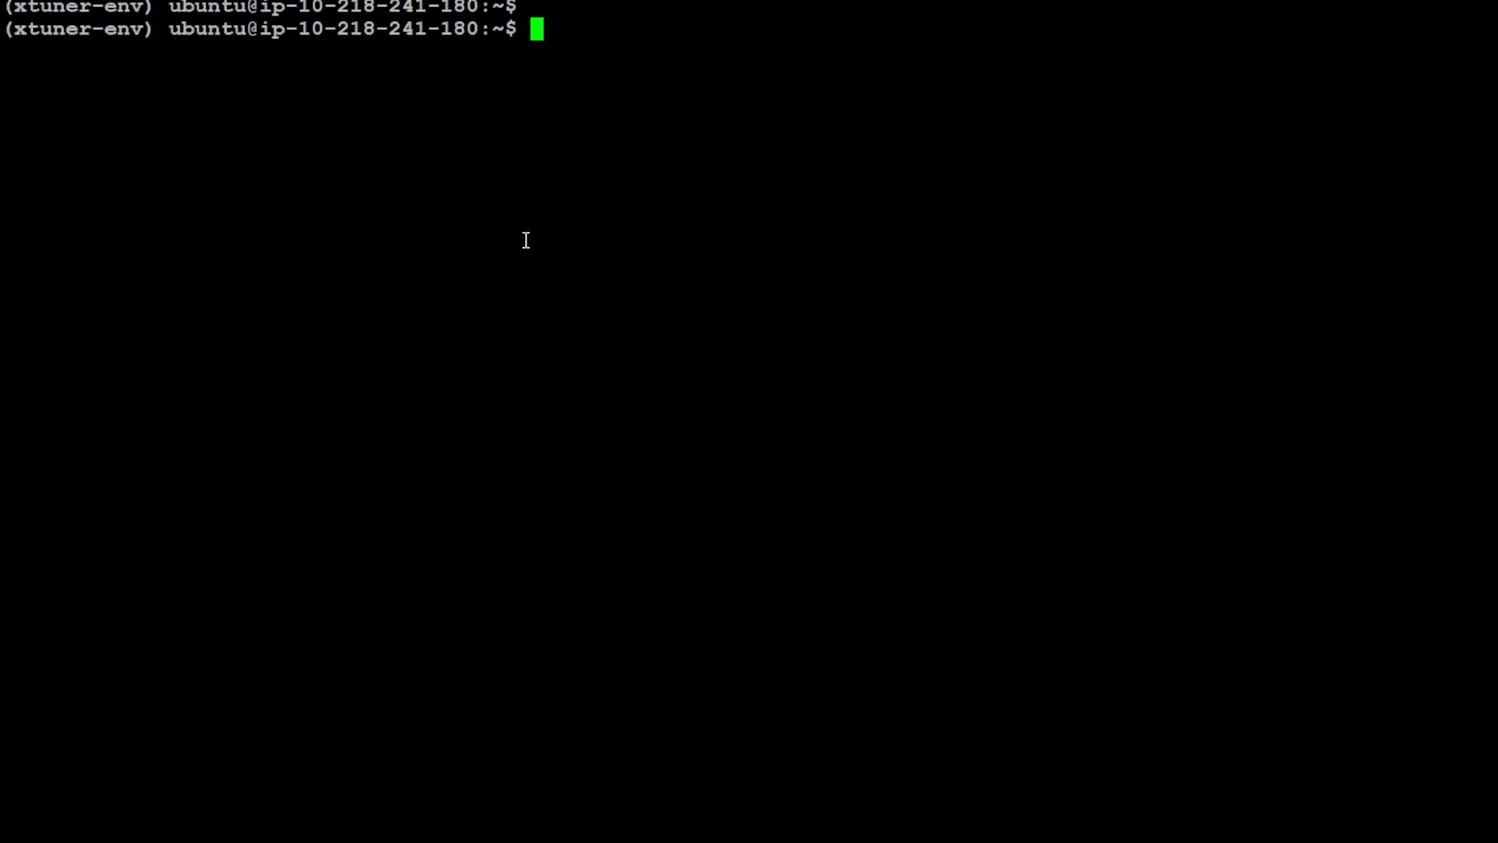
{"action": "mouse_move", "coordinate": [513, 247]}
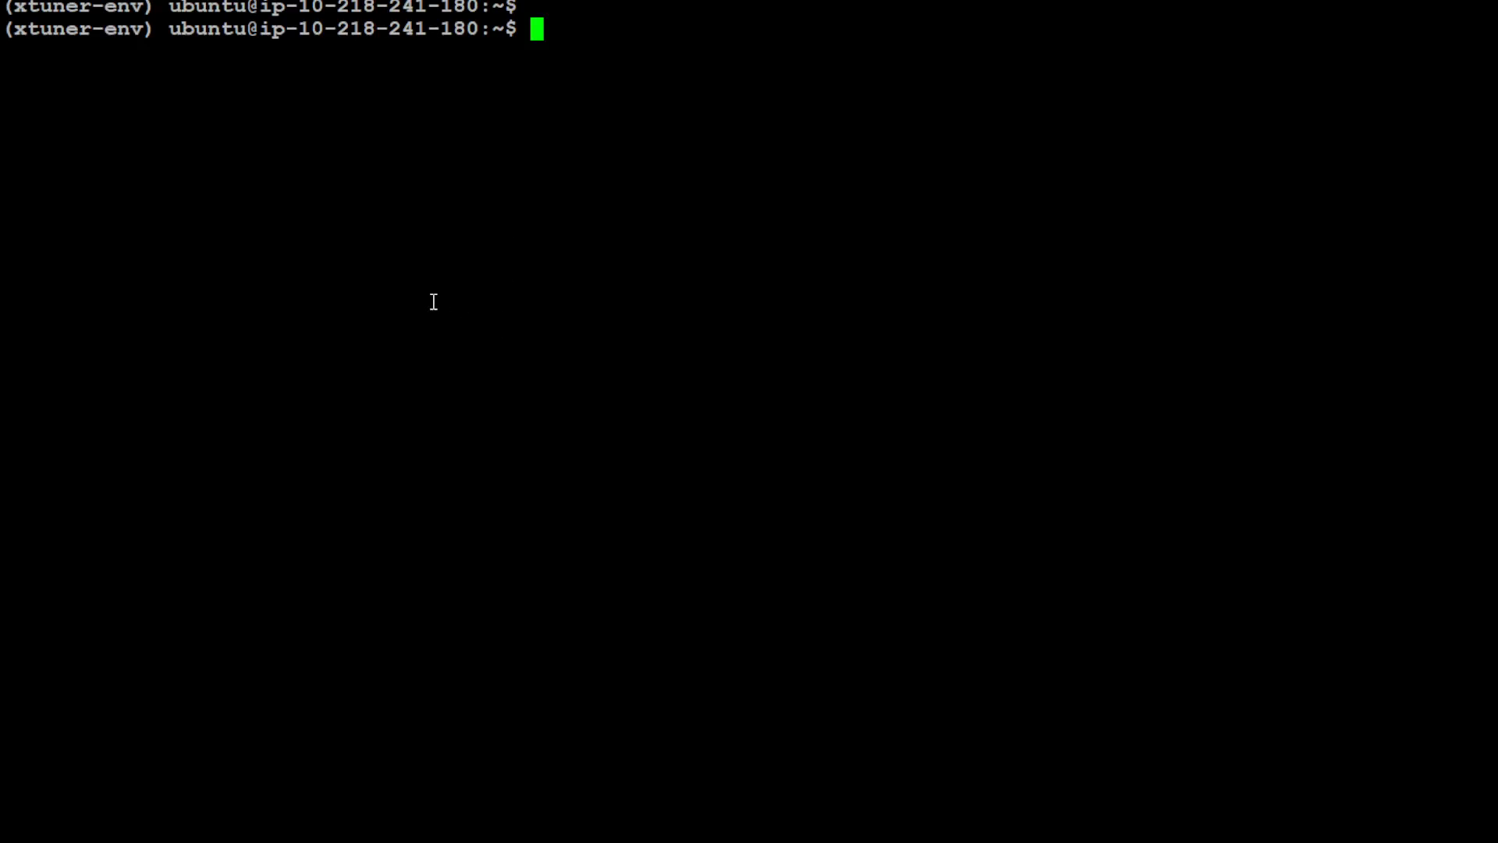
Run xtuner list-cfg, review the configs including internlm2_chat_7b_qlora_oasst1_e3, then clear
{"action": "type", "text": "xtuner list-cfg"}
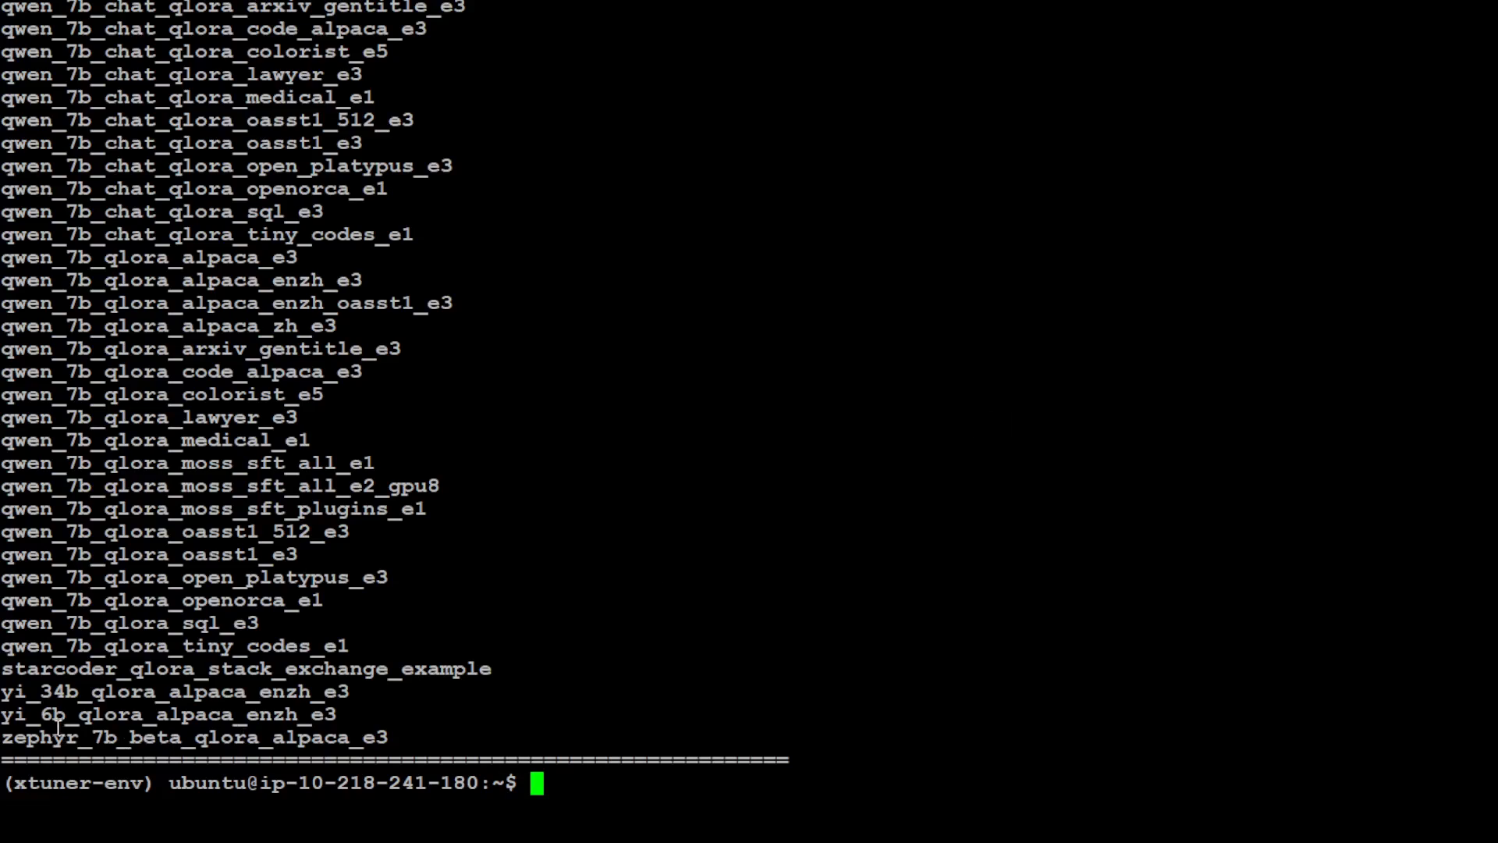
{"action": "scroll", "scroll_direction": "up", "scroll_amount": 3}
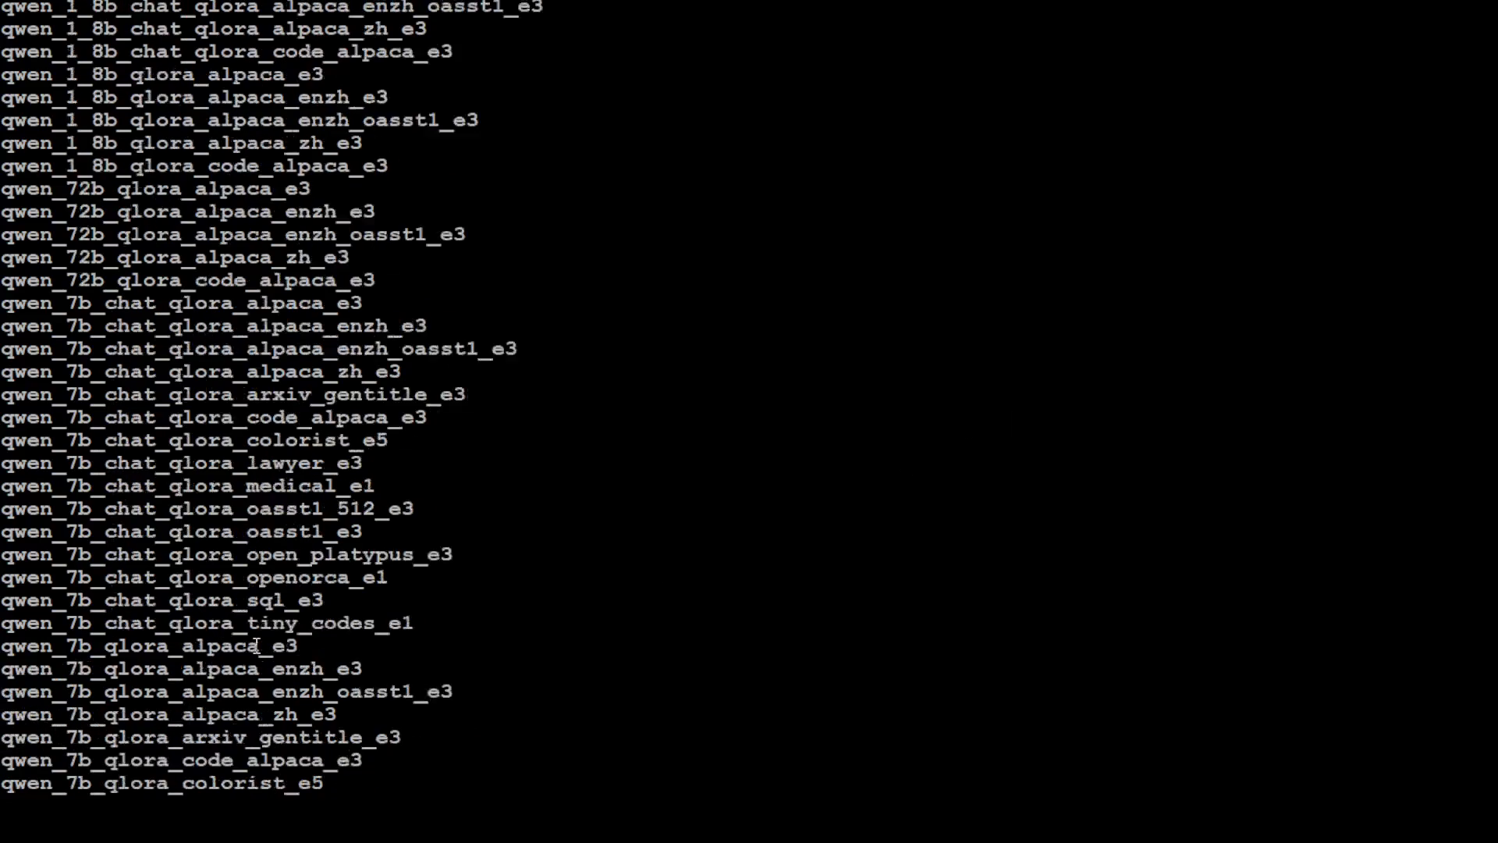
{"action": "scroll", "scroll_direction": "down", "scroll_amount": 3}
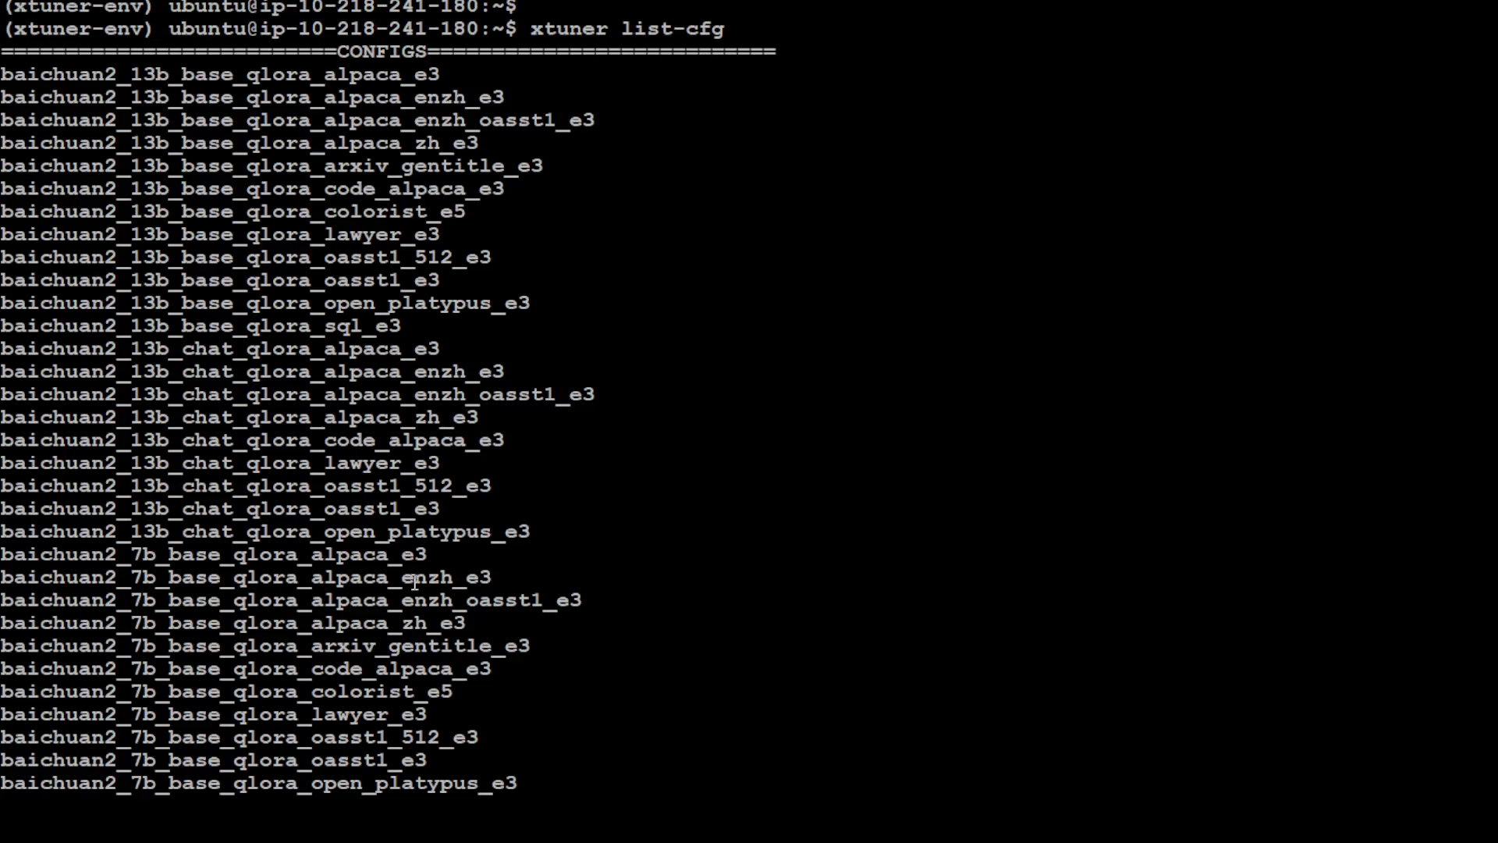
{"action": "scroll", "scroll_direction": "down", "scroll_amount": 3}
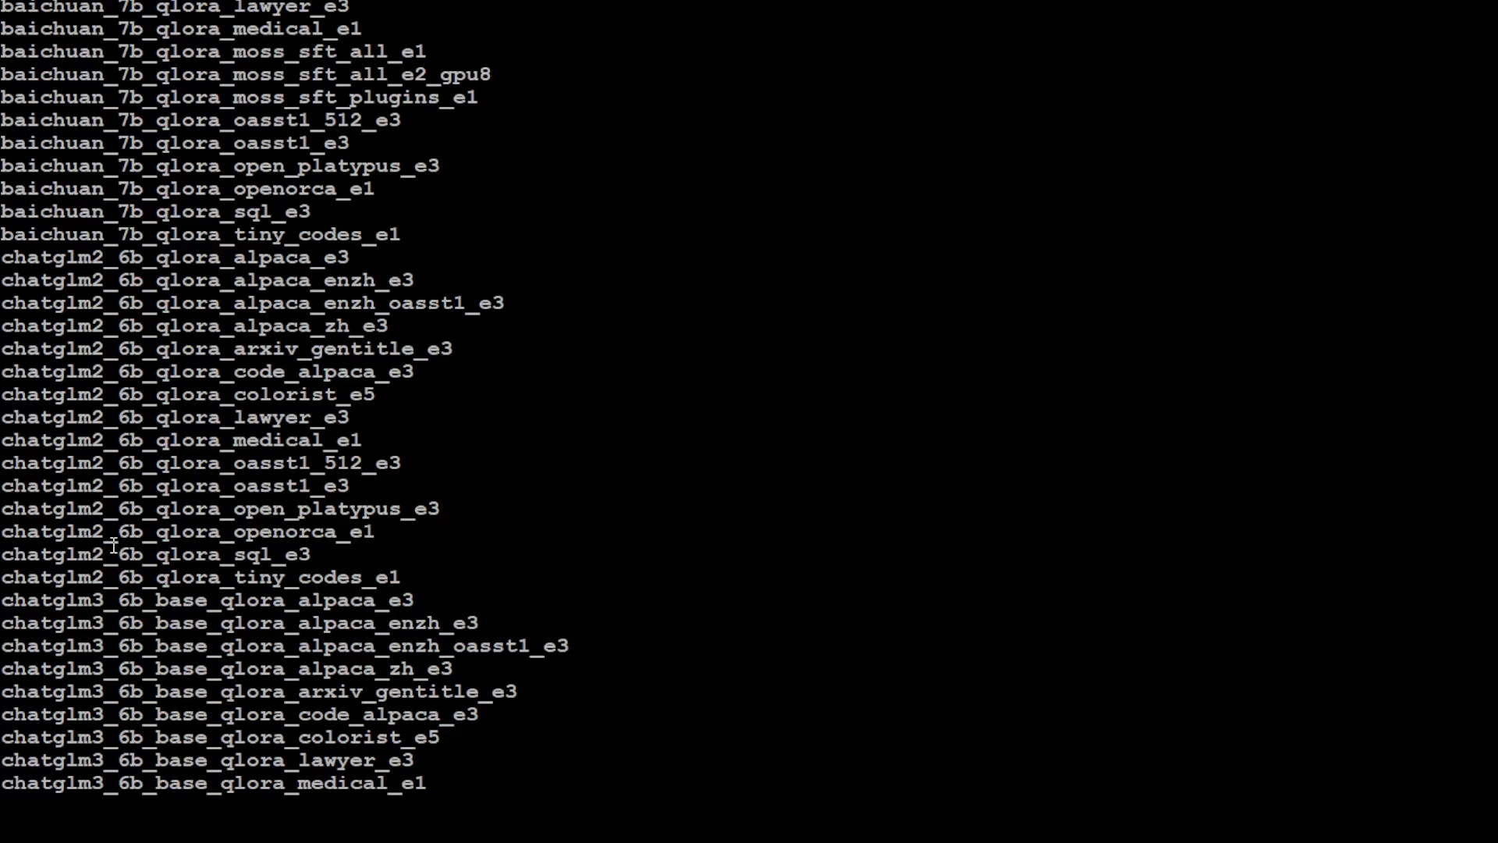
{"action": "scroll", "scroll_direction": "down", "scroll_amount": 3}
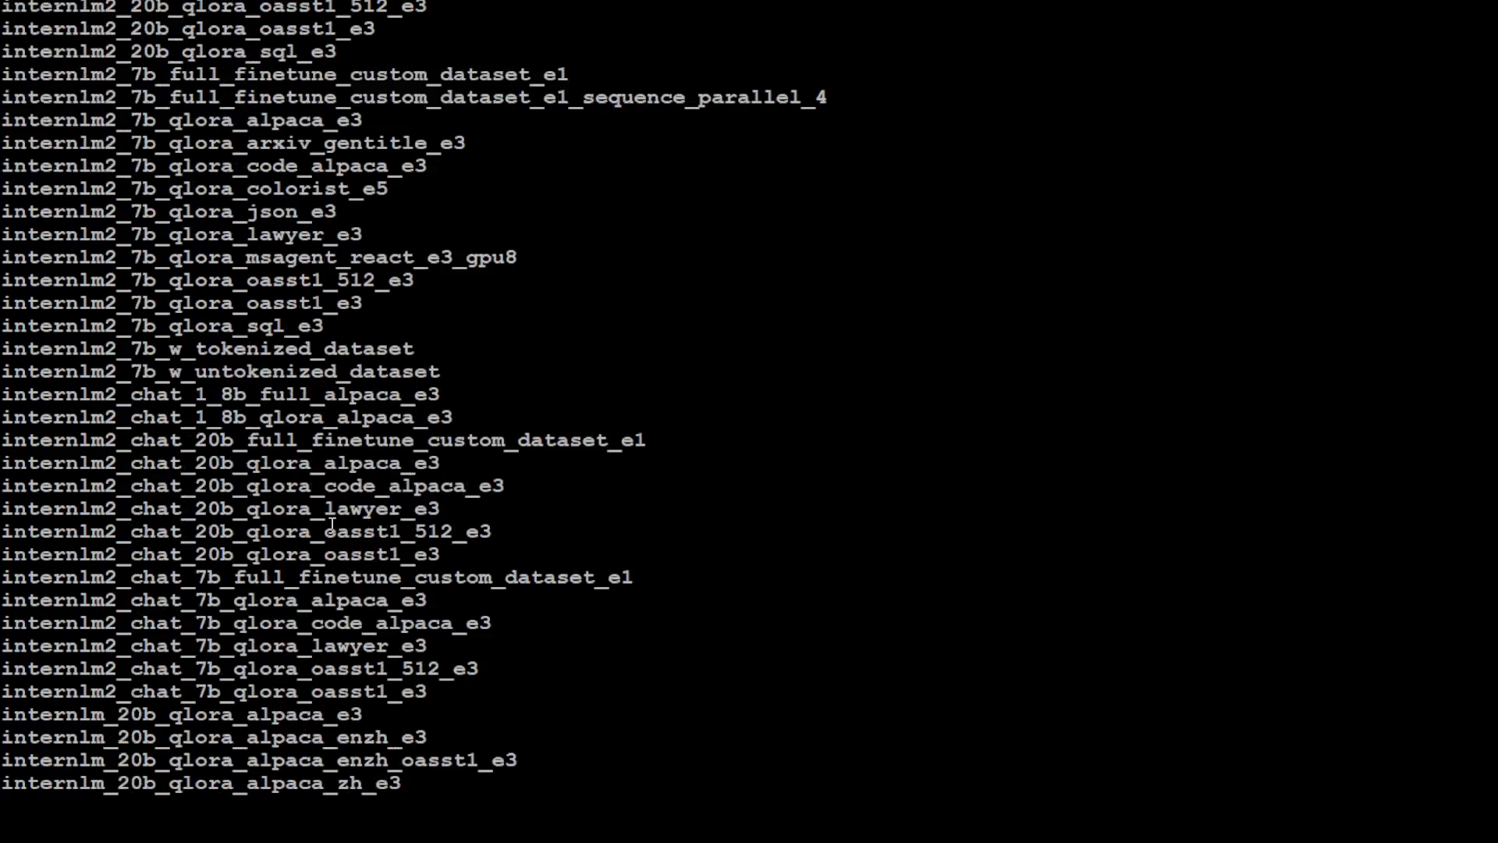
{"action": "scroll", "scroll_direction": "down", "scroll_amount": 3}
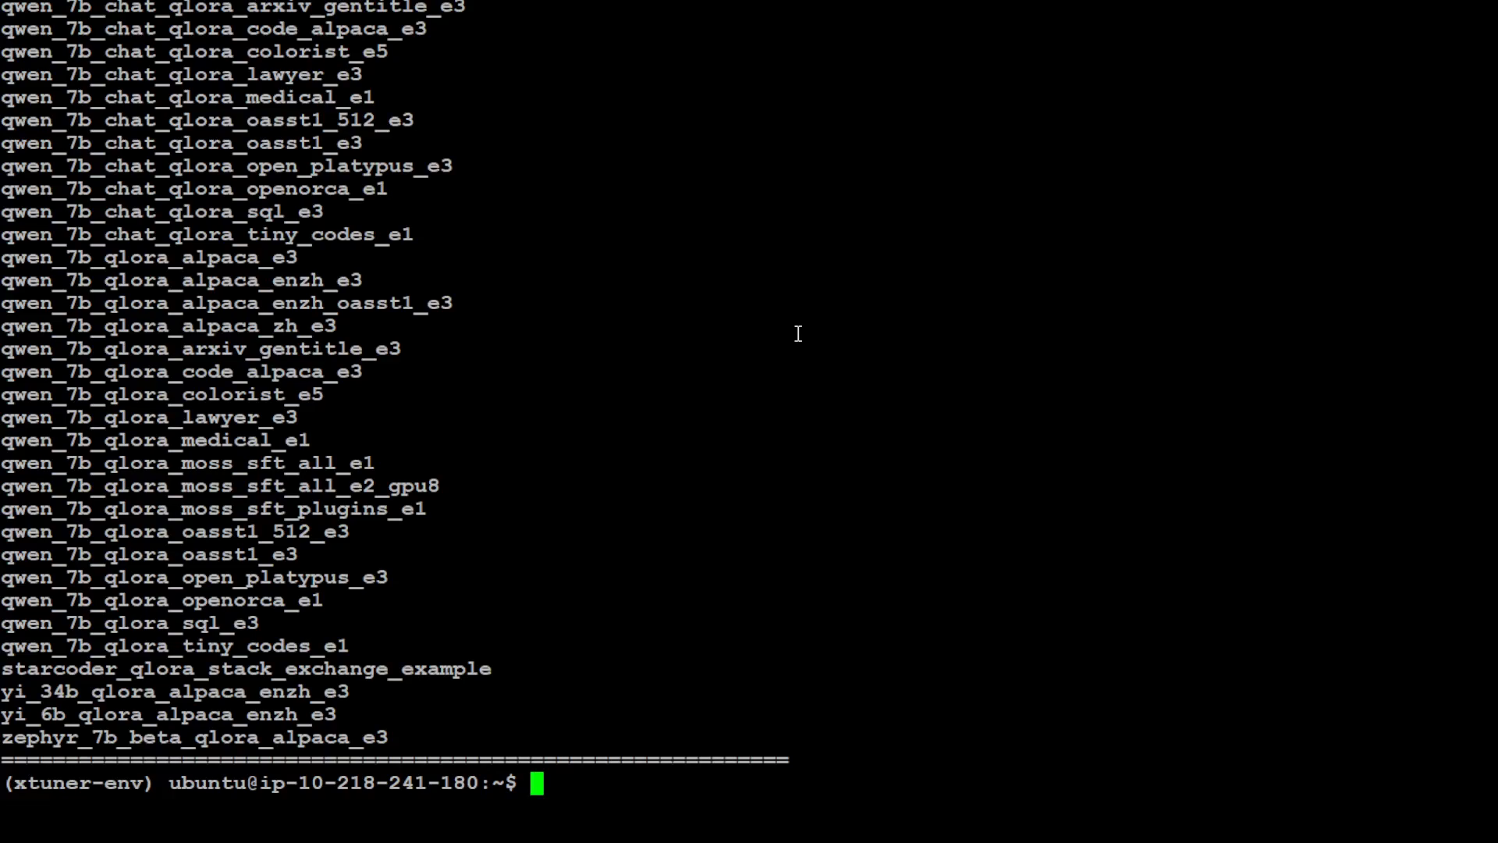
{"action": "type", "text": "clear"}
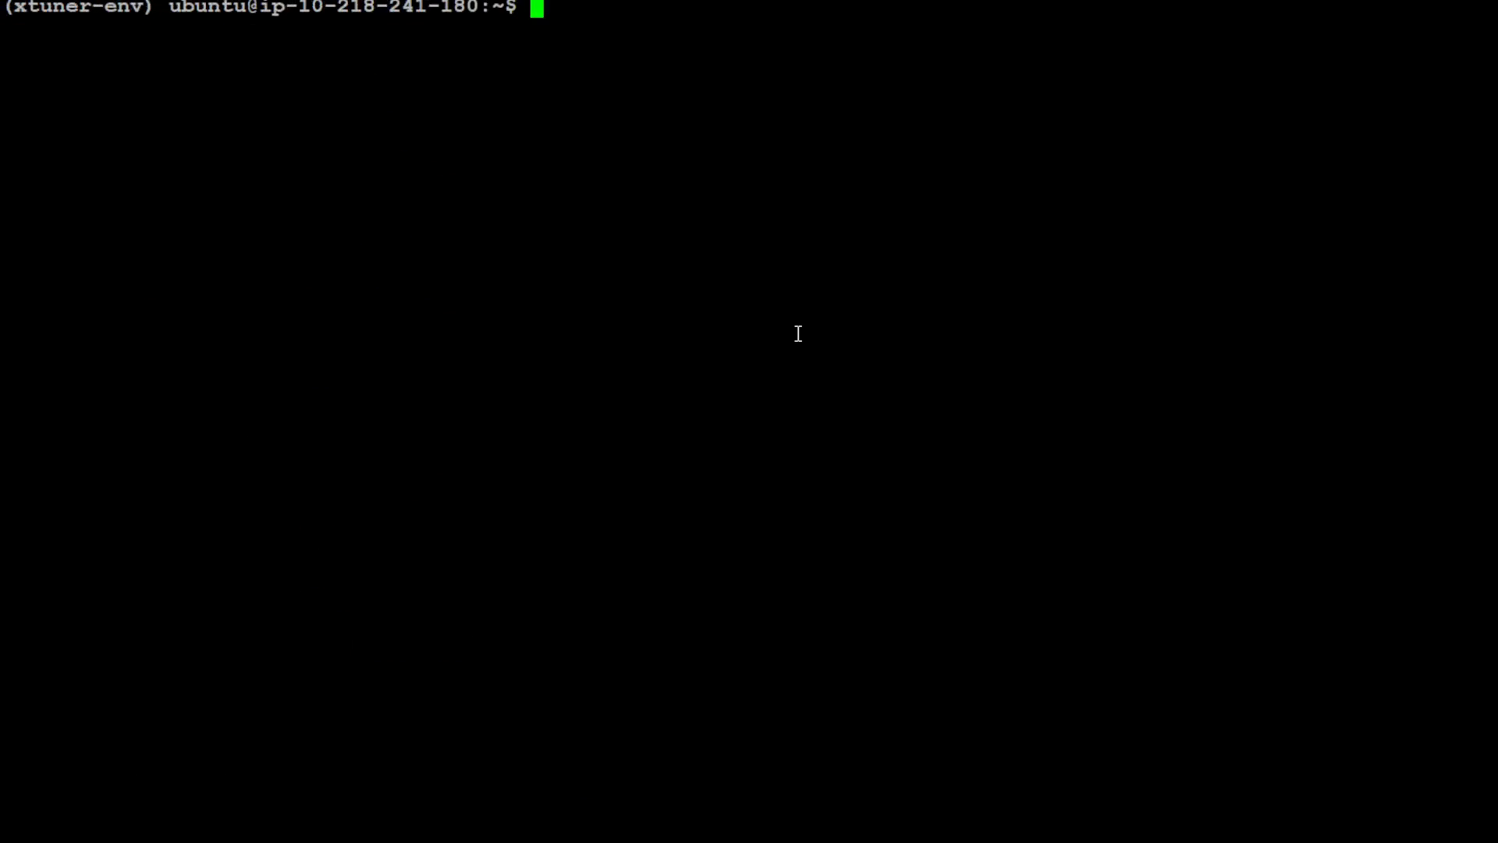
{"action": "type", "text": "mkdir data"}
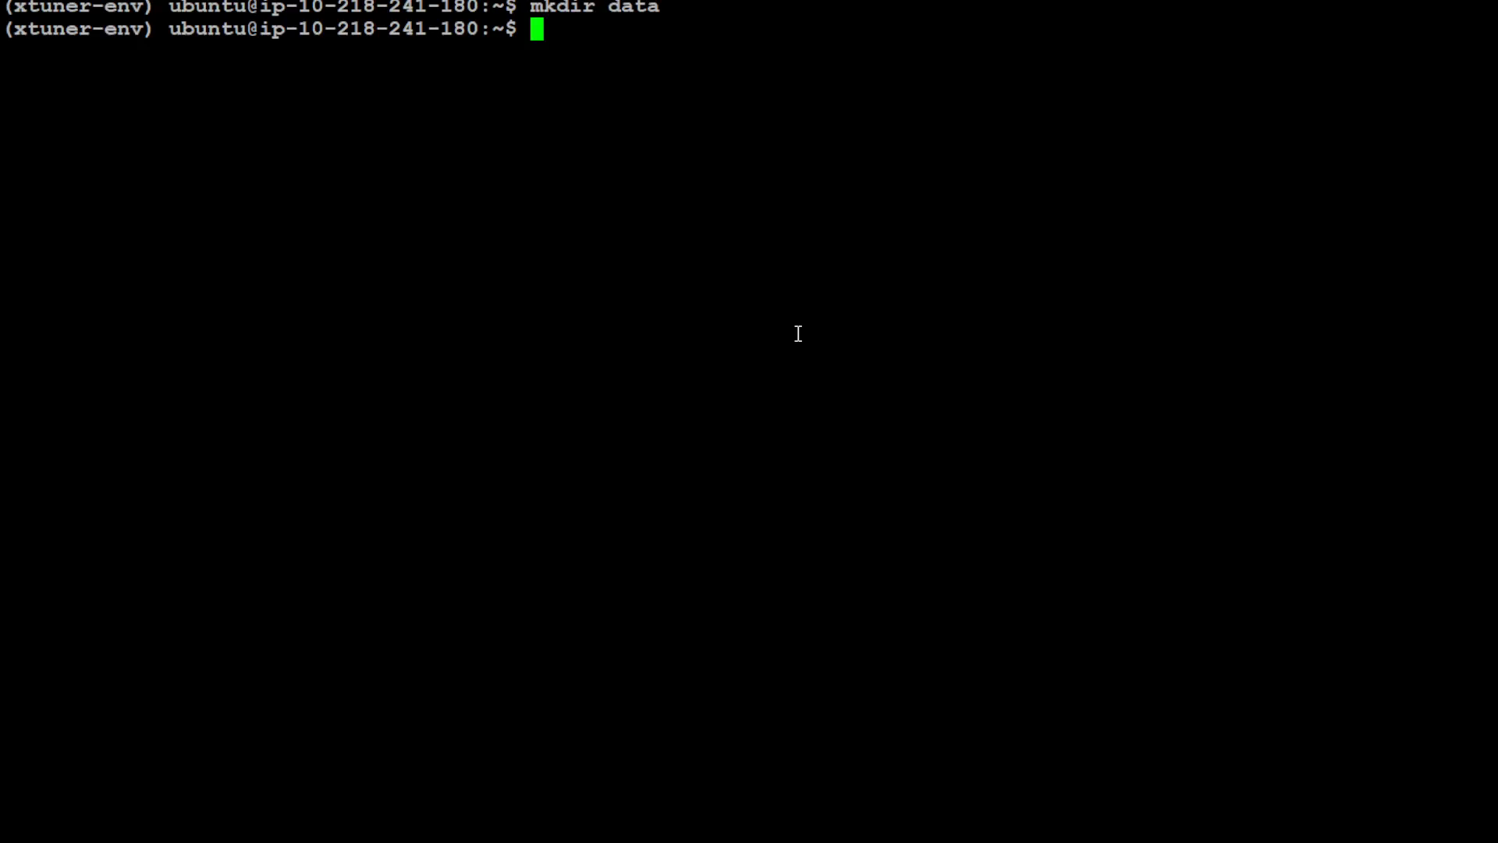
{"action": "type", "text": "cd data"}
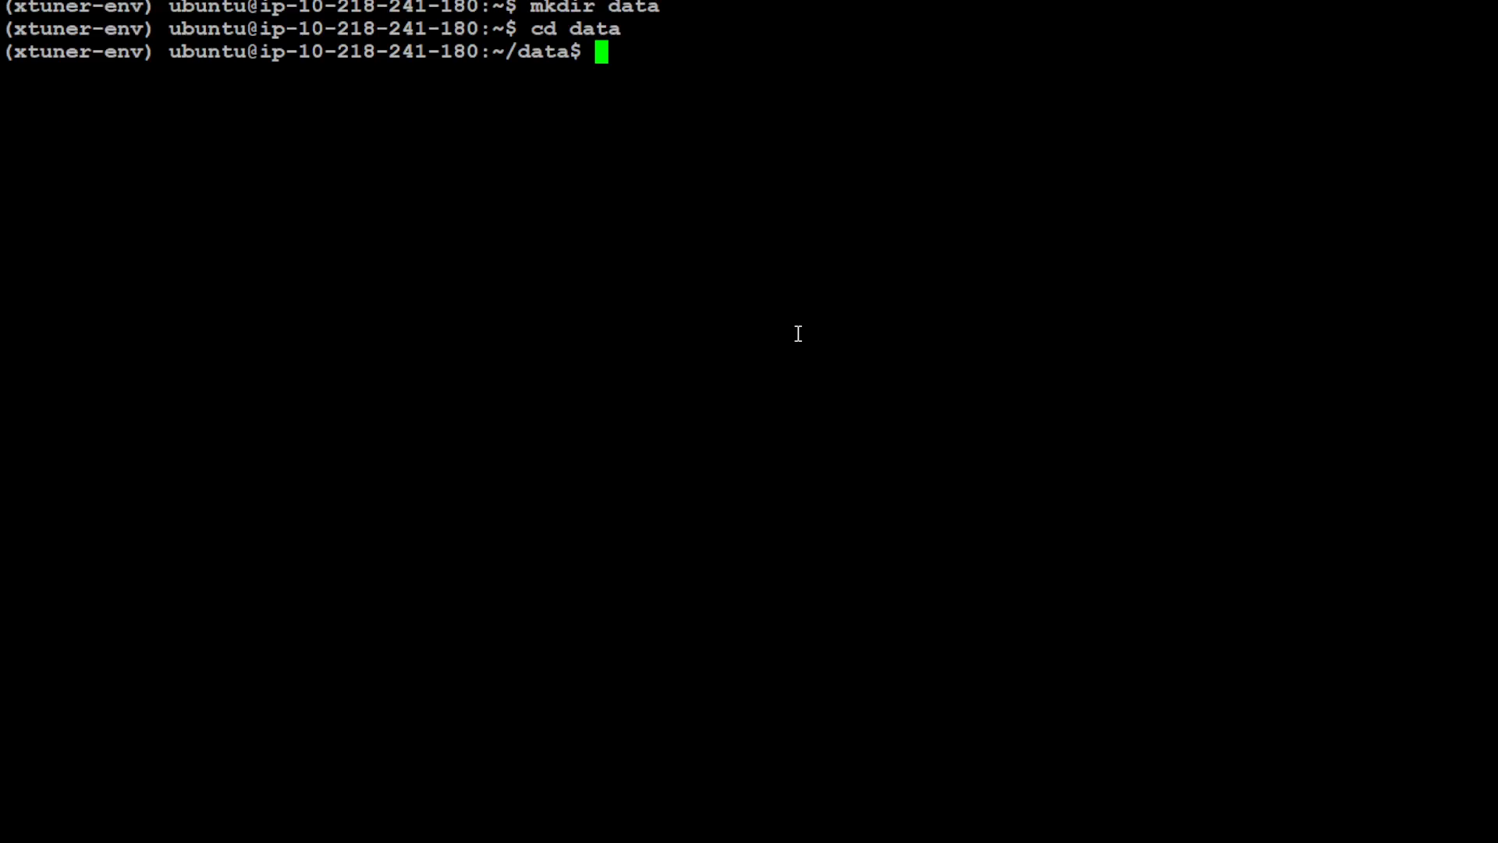
{"action": "mouse_move", "coordinate": [842, 344]}
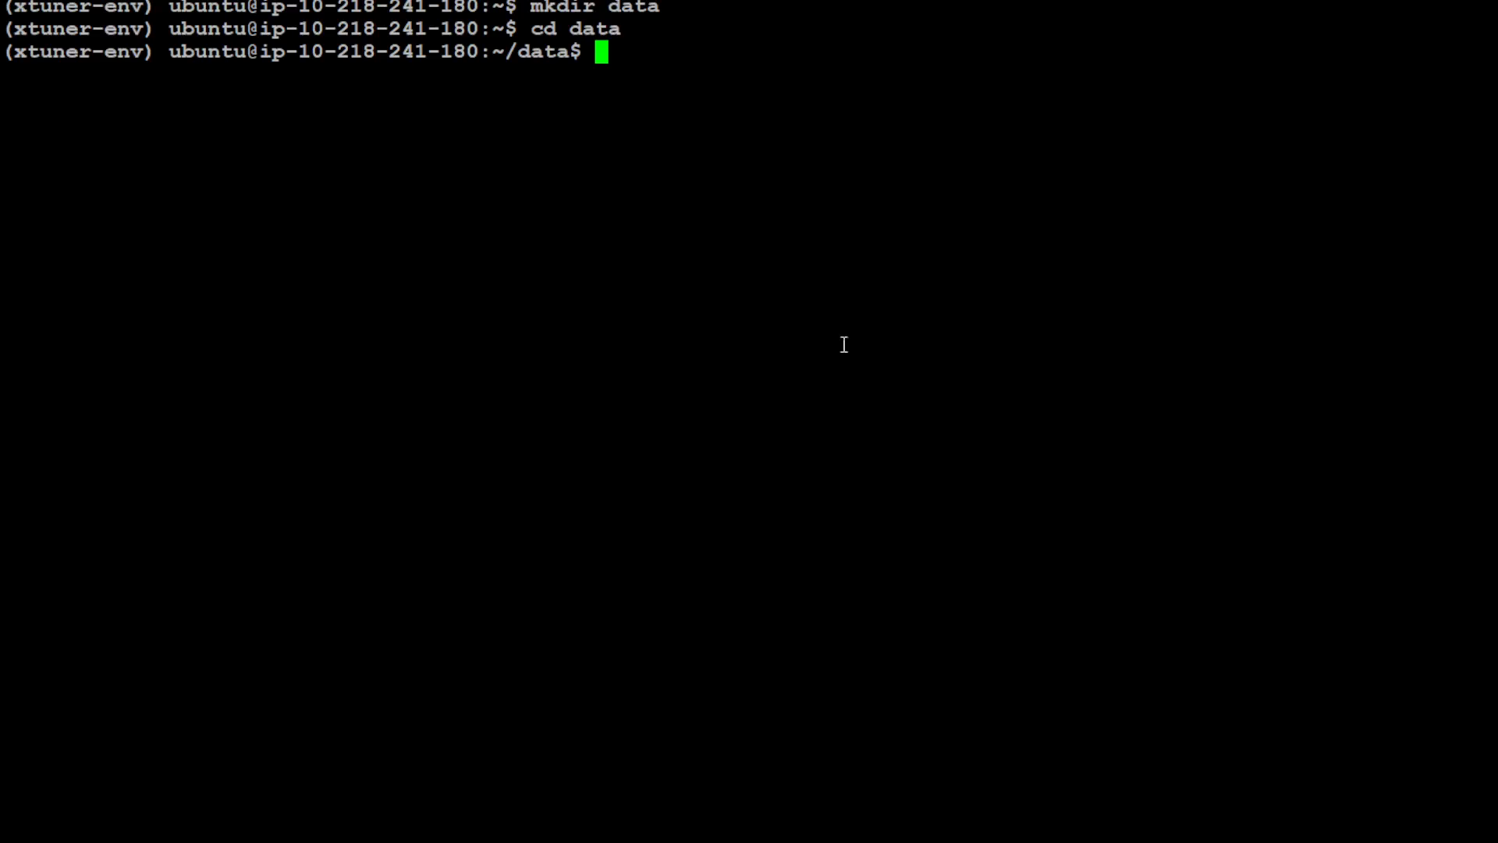
{"action": "mouse_move", "coordinate": [610, 288]}
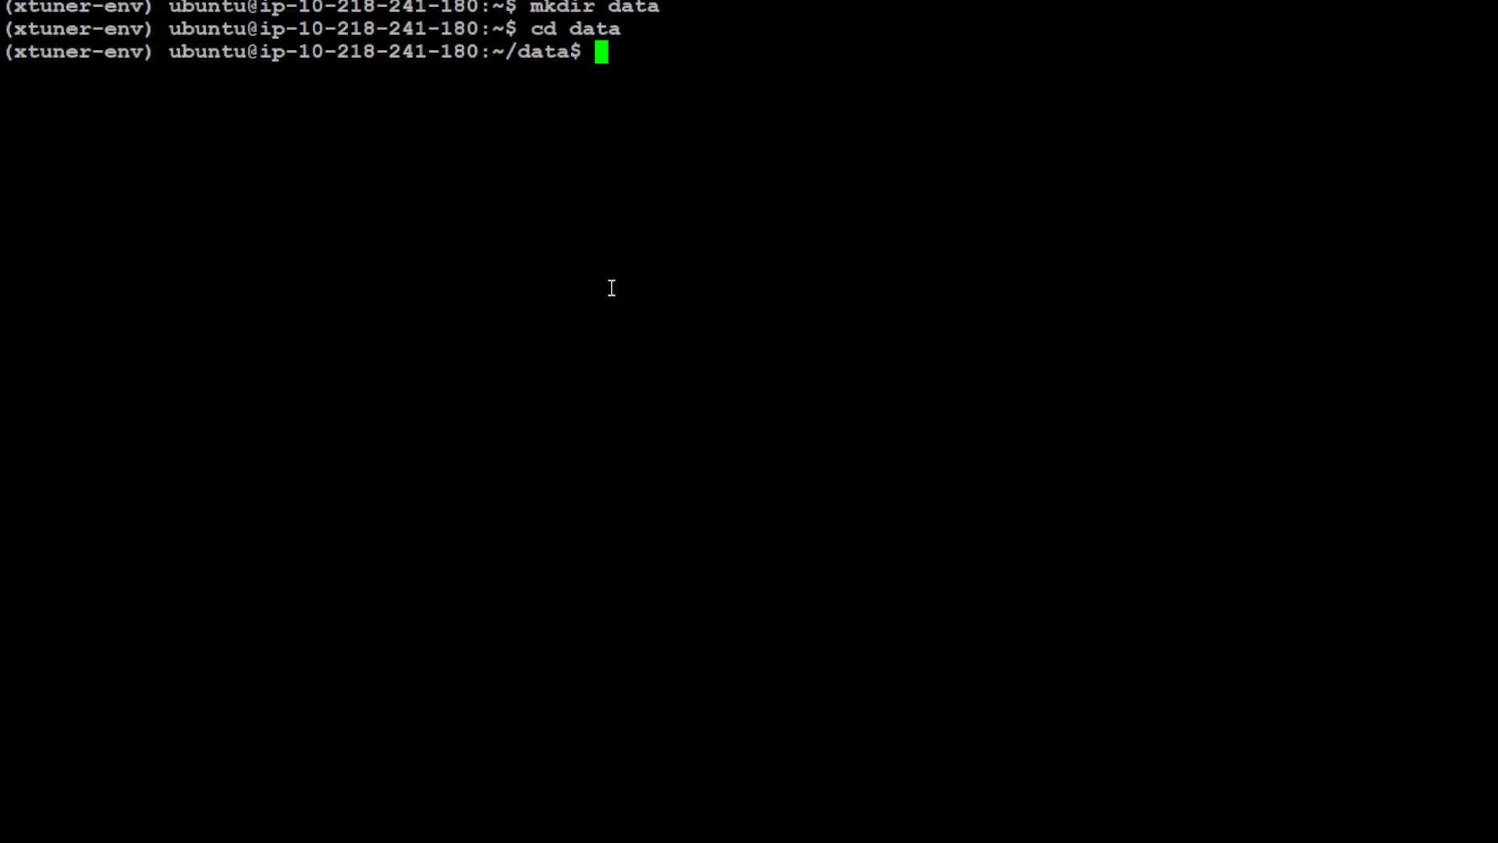
Abort the failing git lfs install and run the packagecloud git-lfs repository setup script
{"action": "type", "text": "git lfs install"}
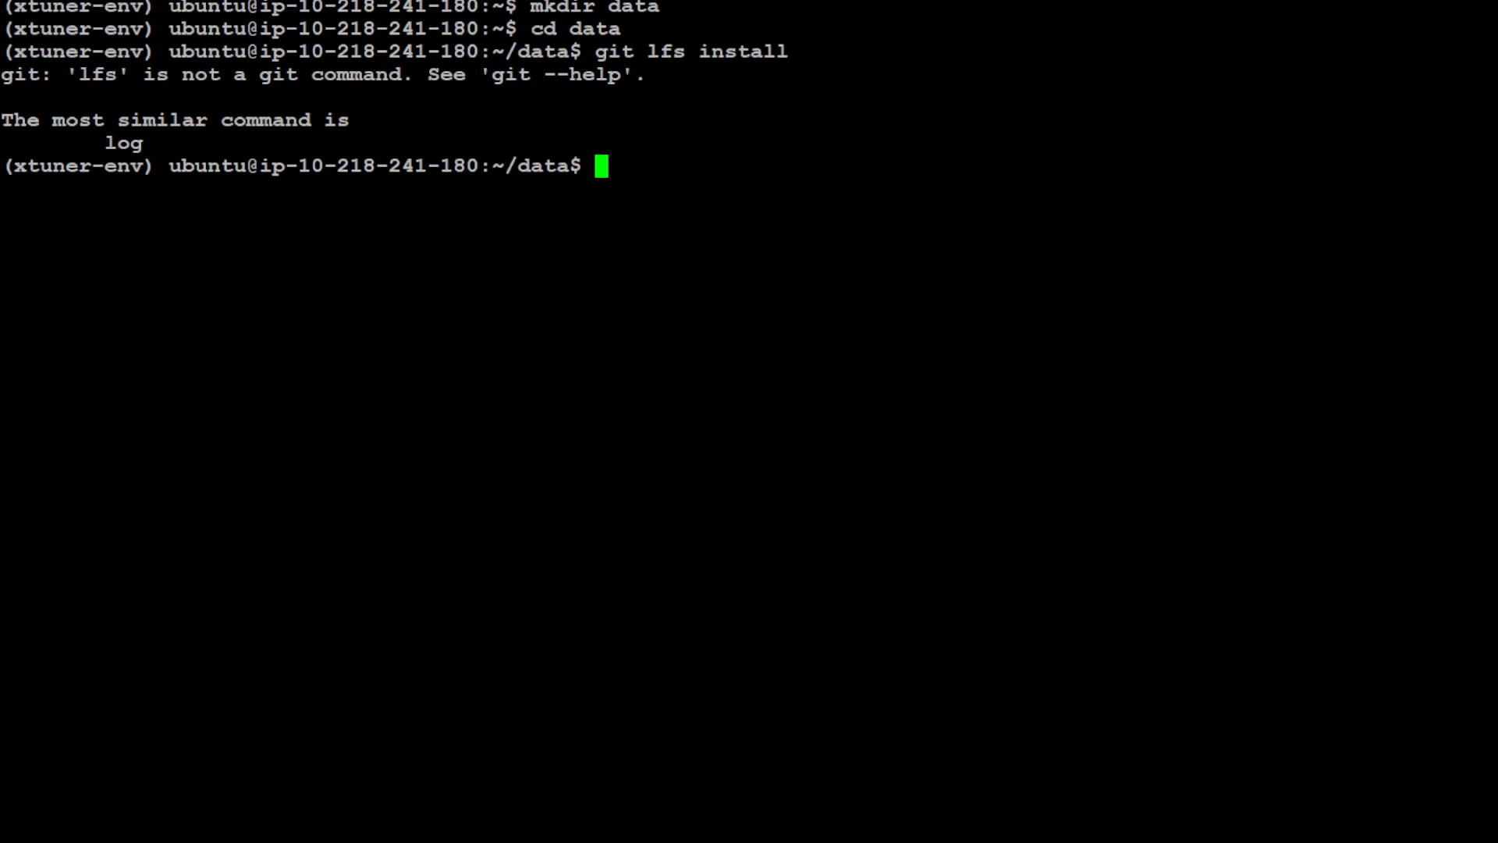
{"action": "key", "text": "ctrl+c"}
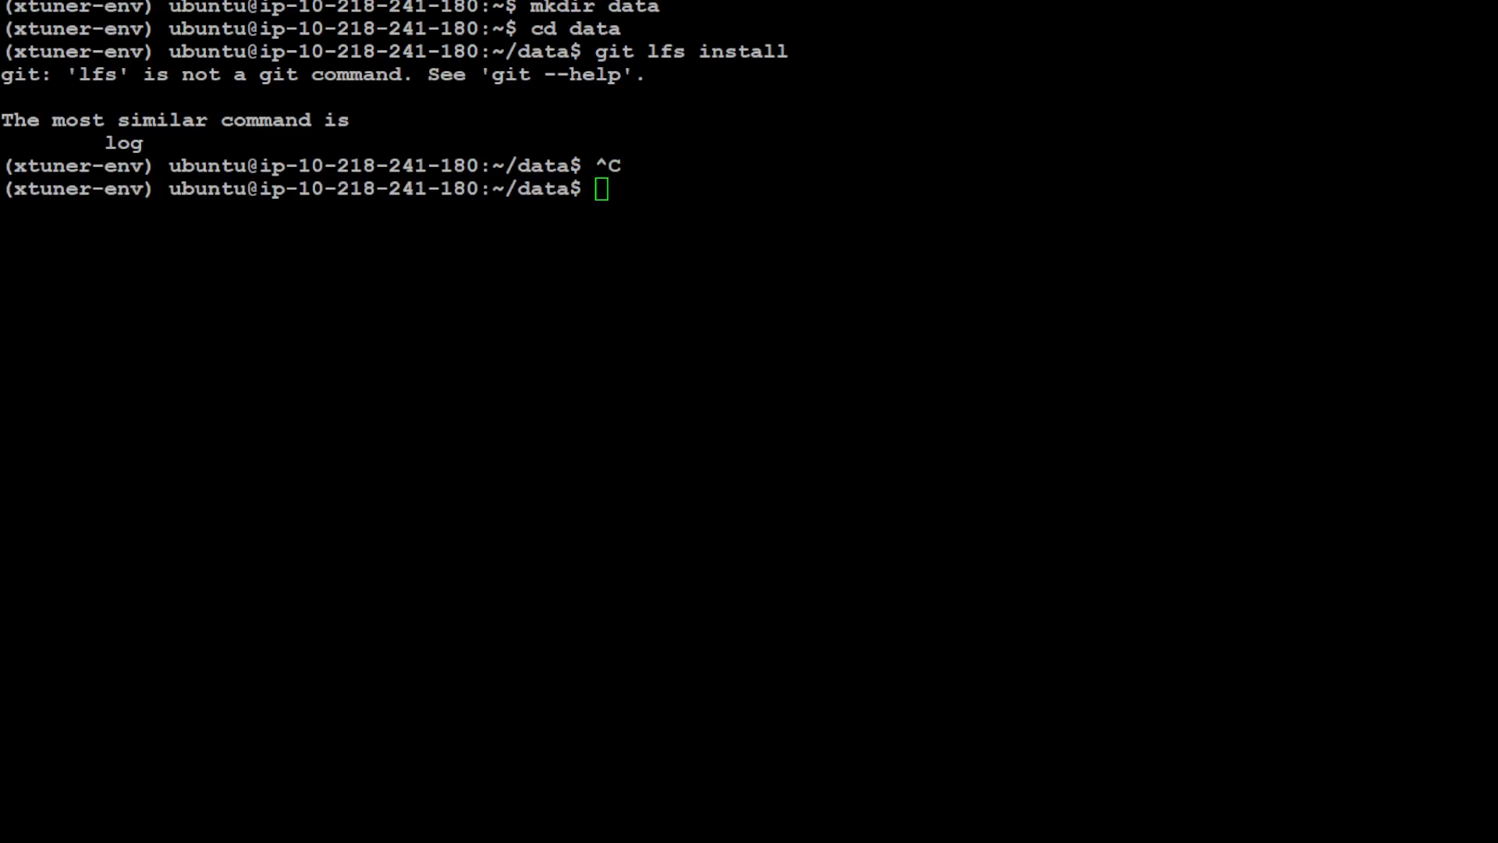
{"action": "type", "text": "curl -s https://packagecloud.io/install/repositories/github/git-lfs/script.deb.sh | sudo bash"}
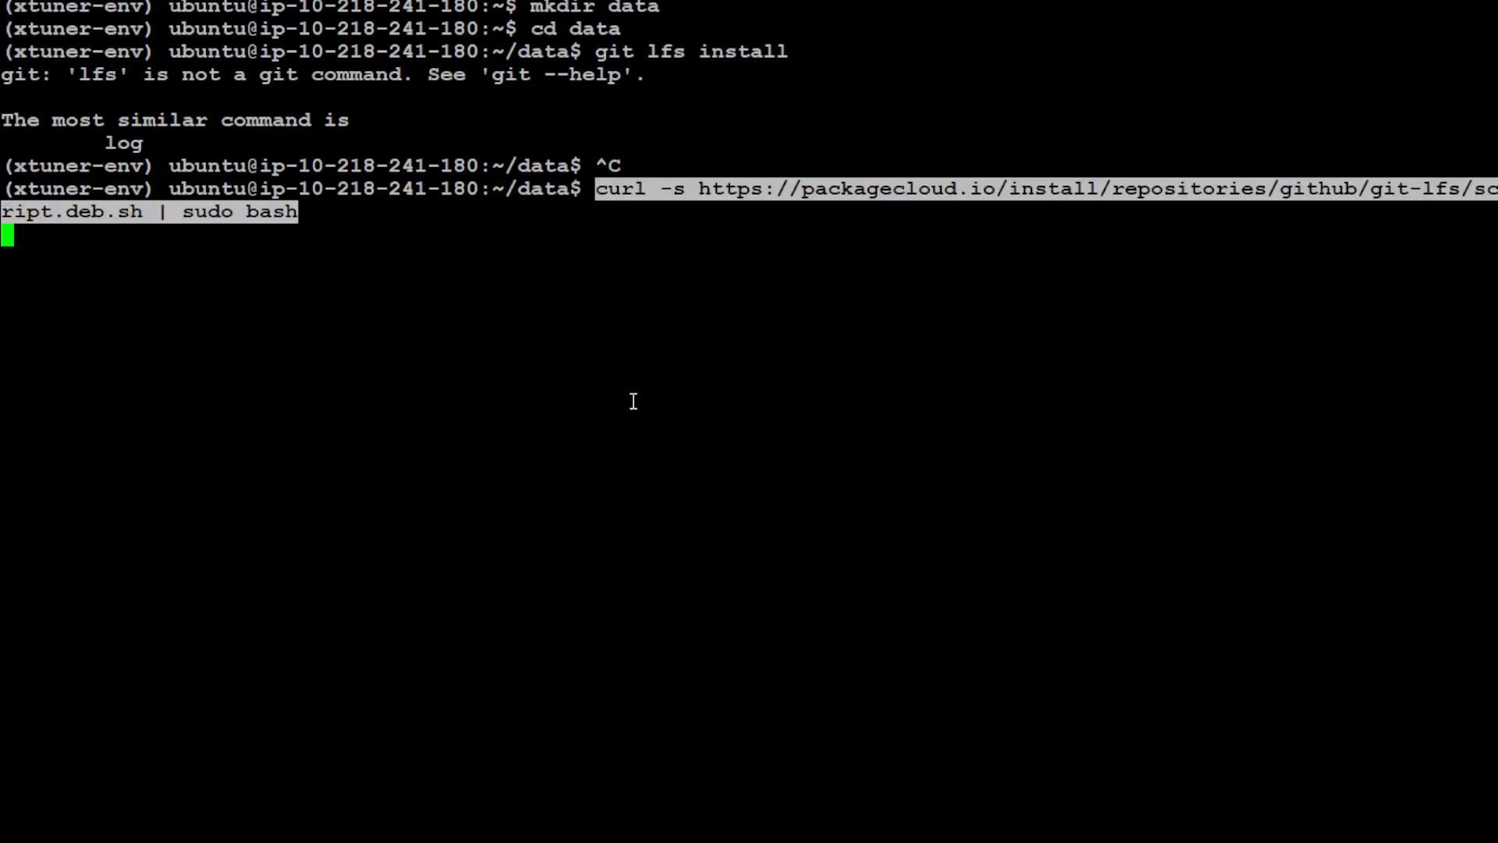
{"action": "key", "text": "Return"}
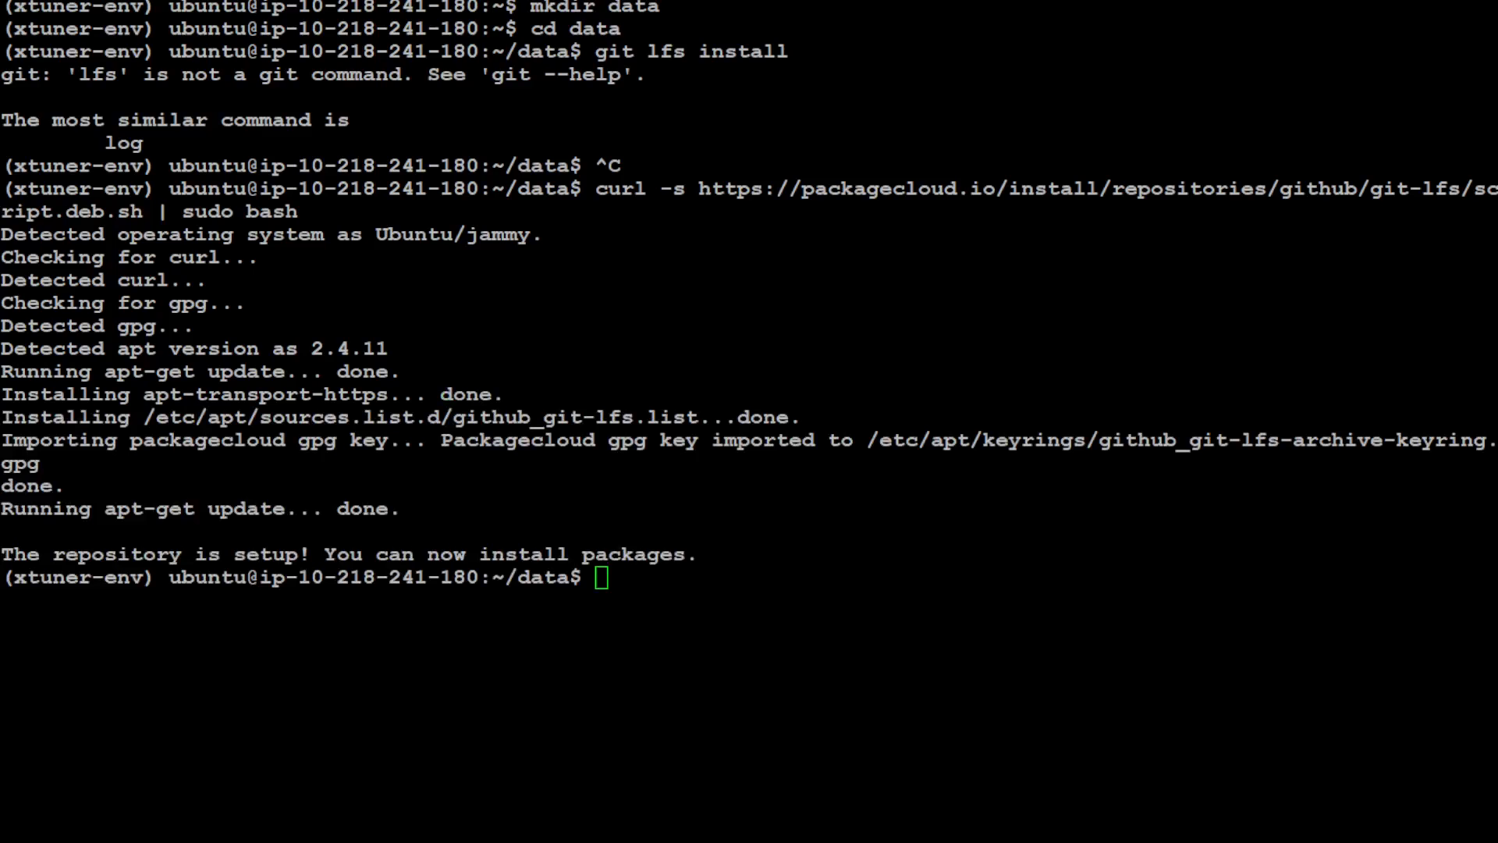
Install git-lfs via apt-get and initialize it with git lfs install
{"action": "type", "text": "sudo apt-get install git-lfs"}
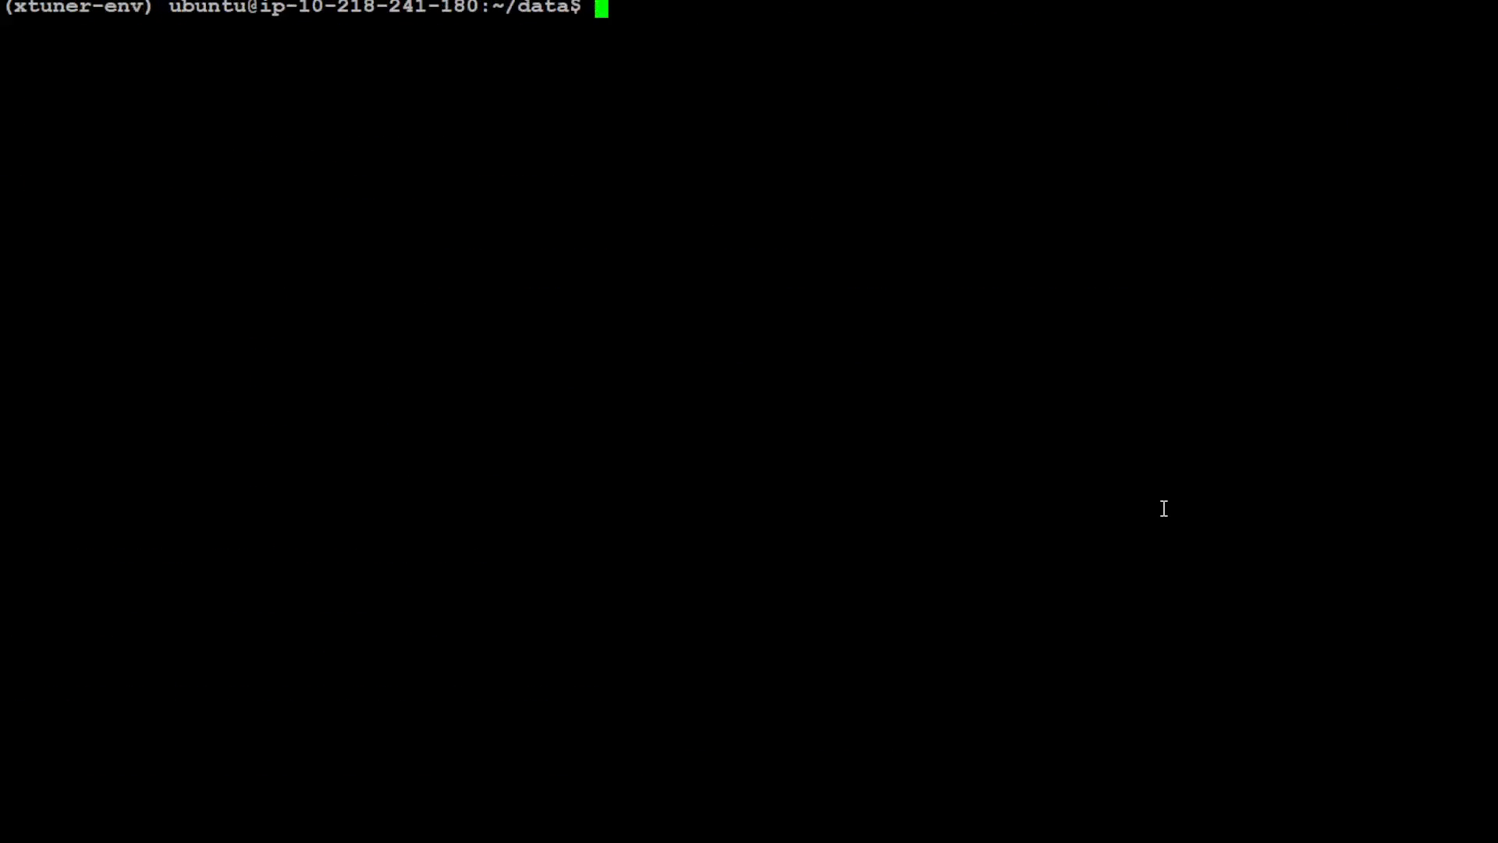
{"action": "type", "text": "git lfs install"}
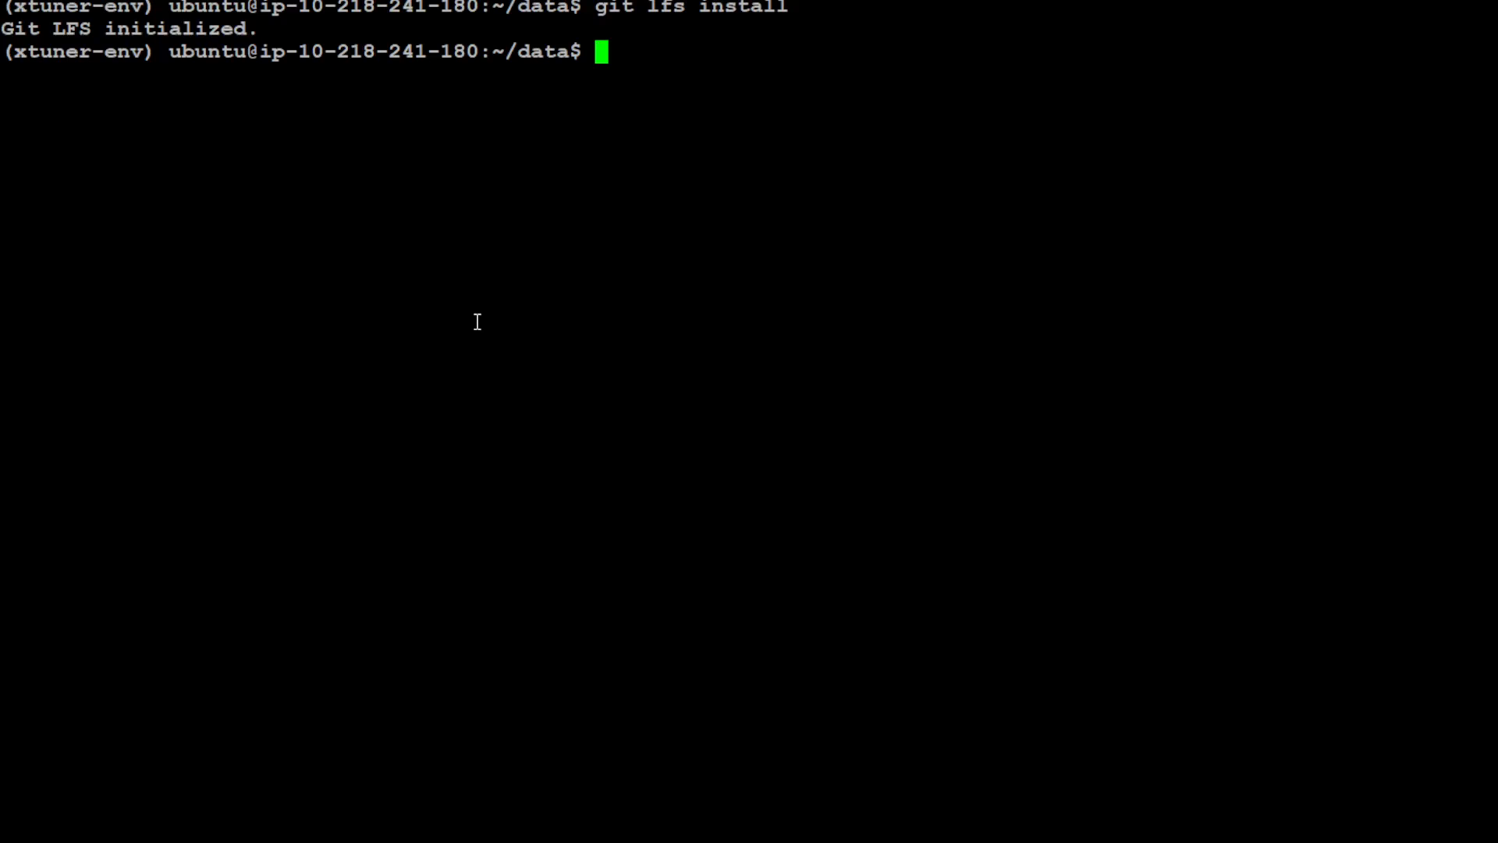
{"action": "type", "text": "git"}
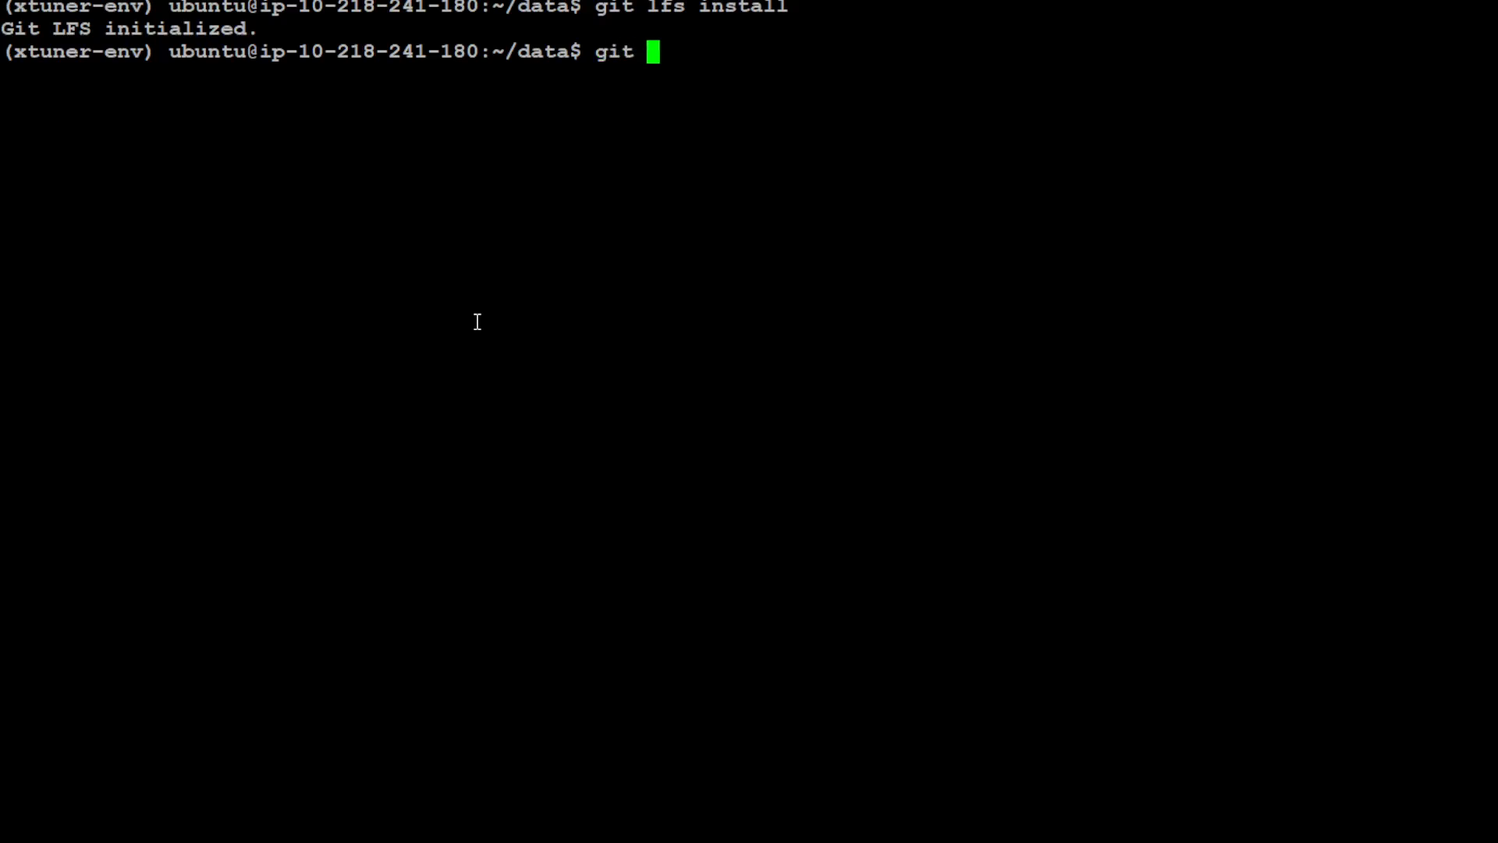
Clone OpenAssistant/oasst1 from Hugging Face, list its data parquet files, then clear
{"action": "type", "text": "clone https://huggingface.co/datasets/OpenAssistant/oasst1"}
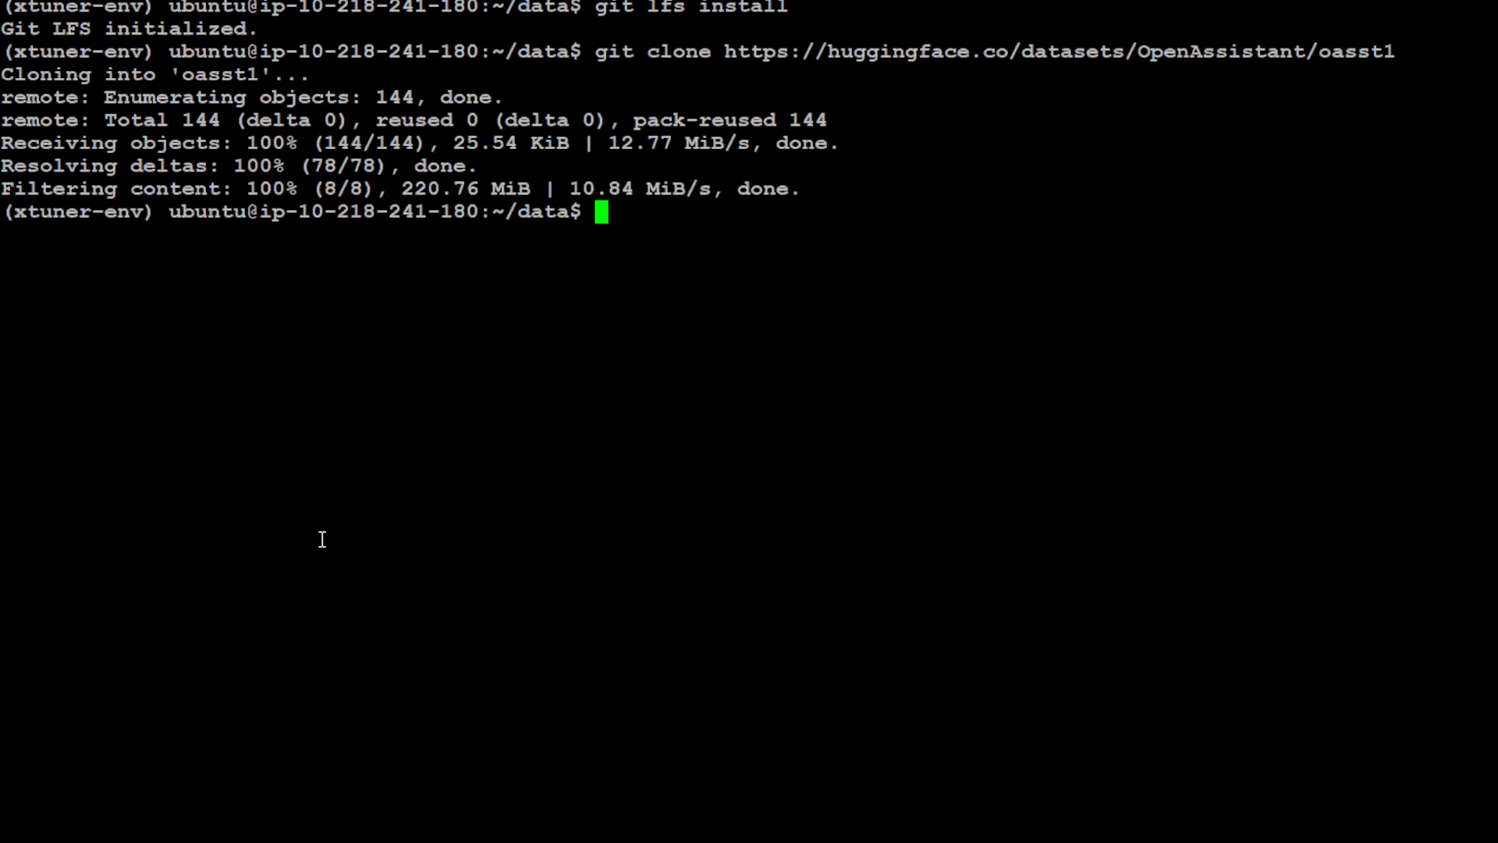
{"action": "type", "text": "ls -ltr"}
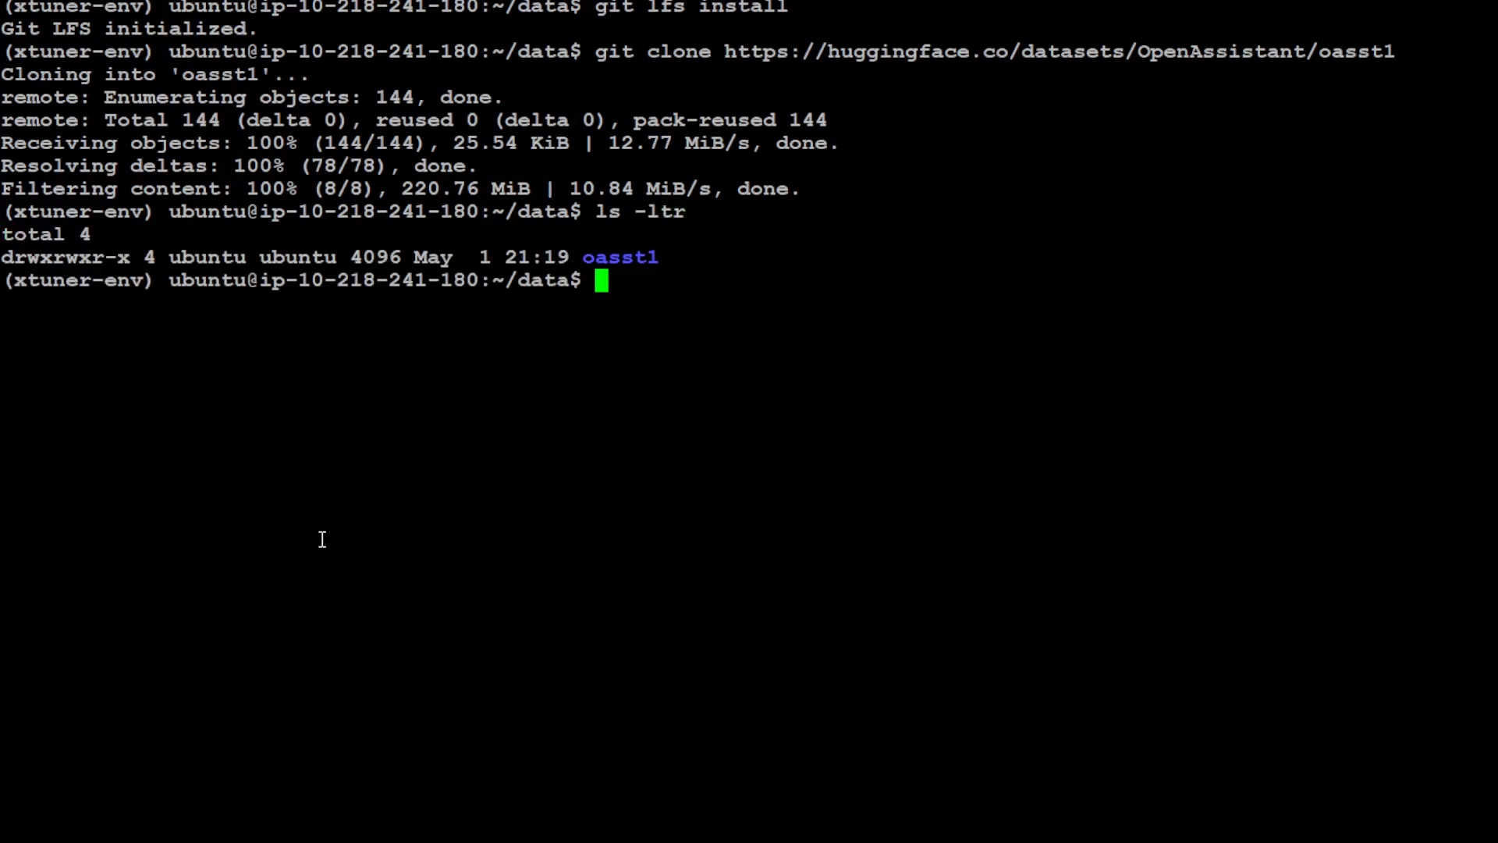
{"action": "type", "text": "cd oasst1/"}
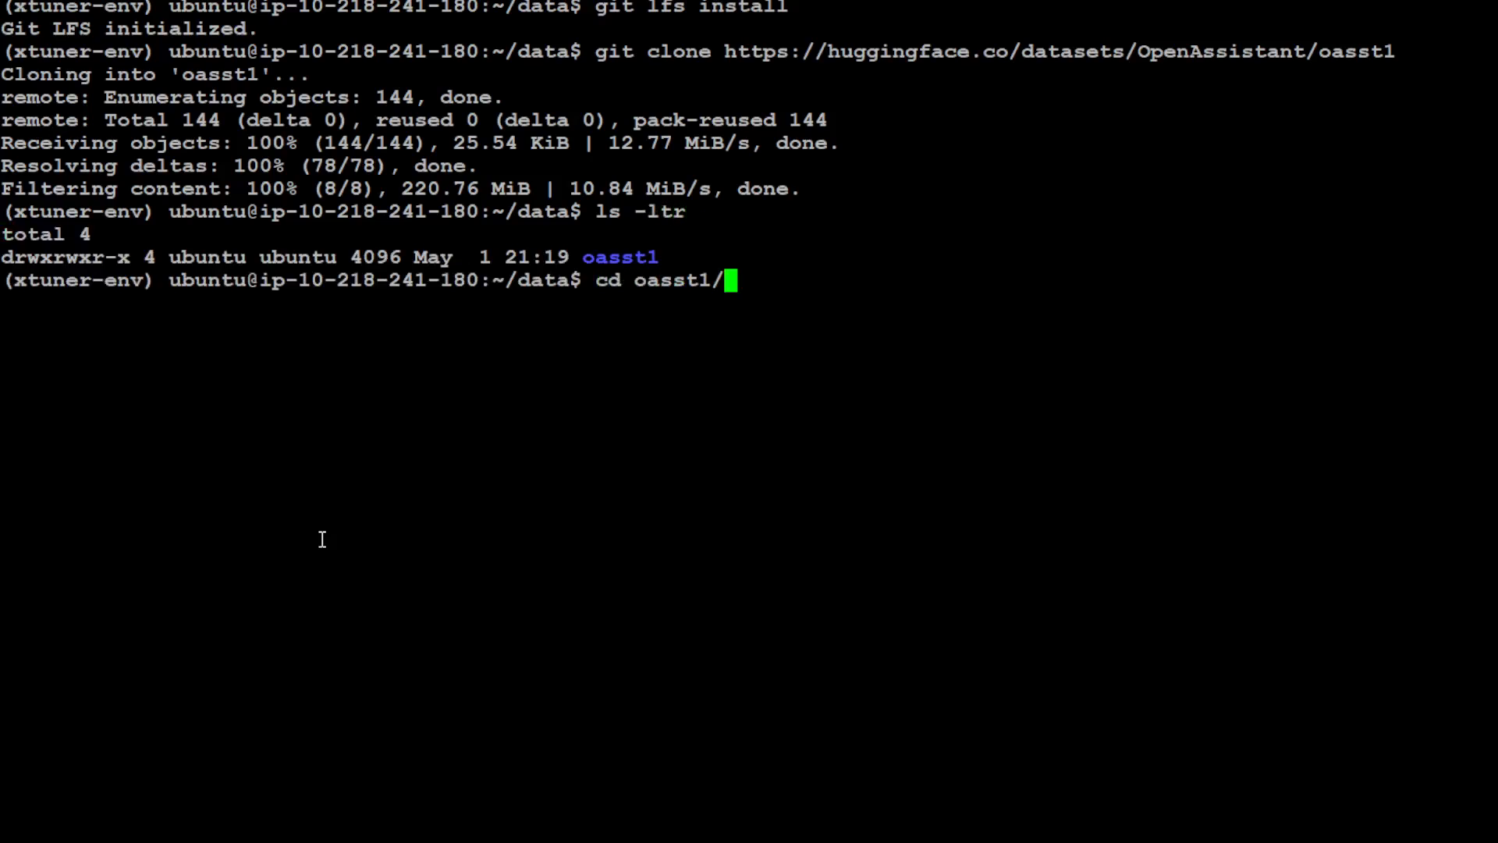
{"action": "type", "text": "ls"}
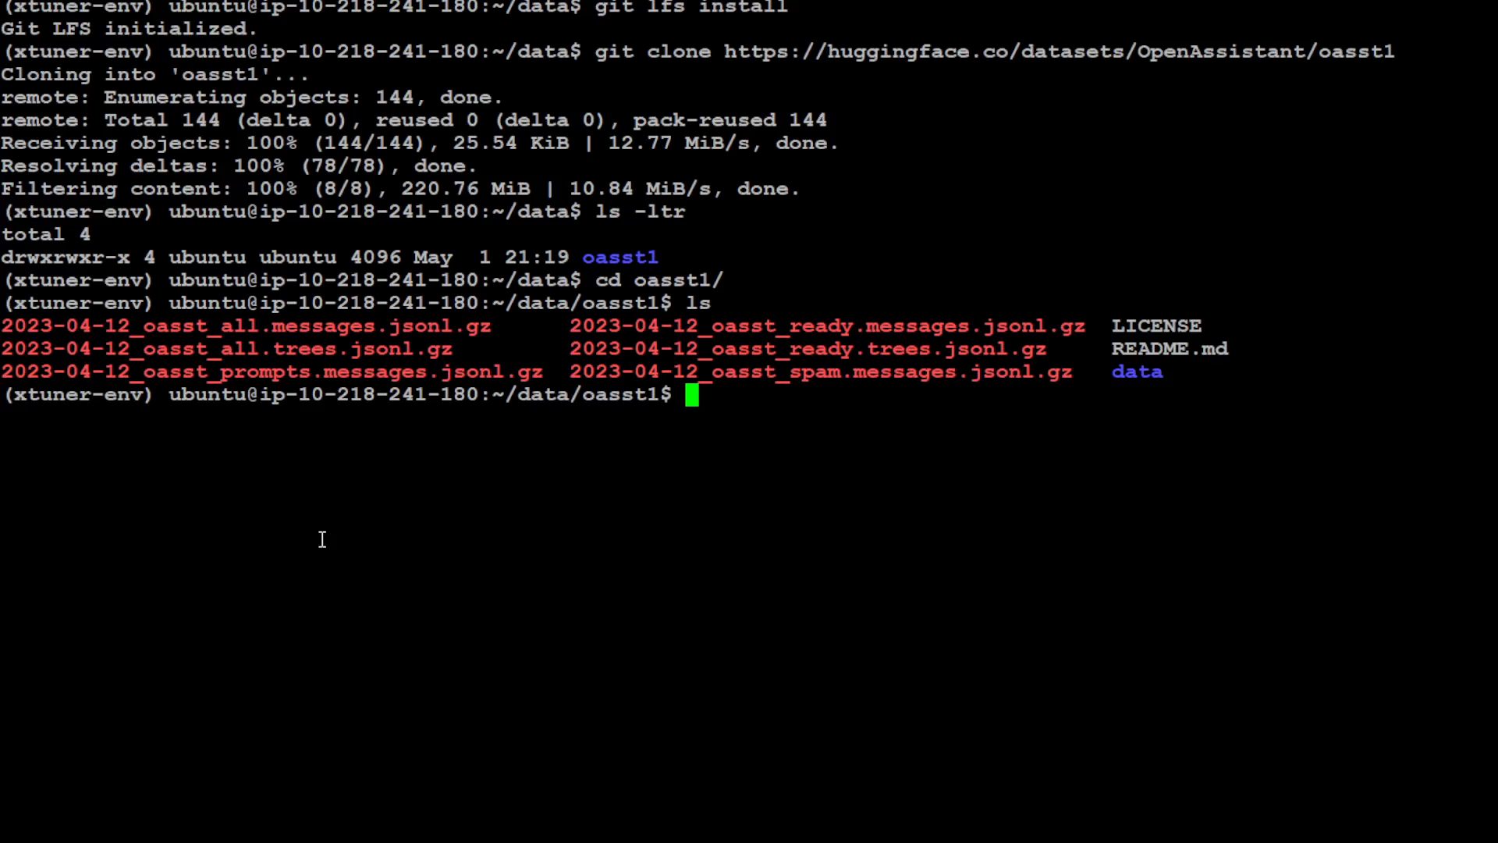
{"action": "mouse_move", "coordinate": [399, 661]}
{"action": "type", "text": "cd data"}
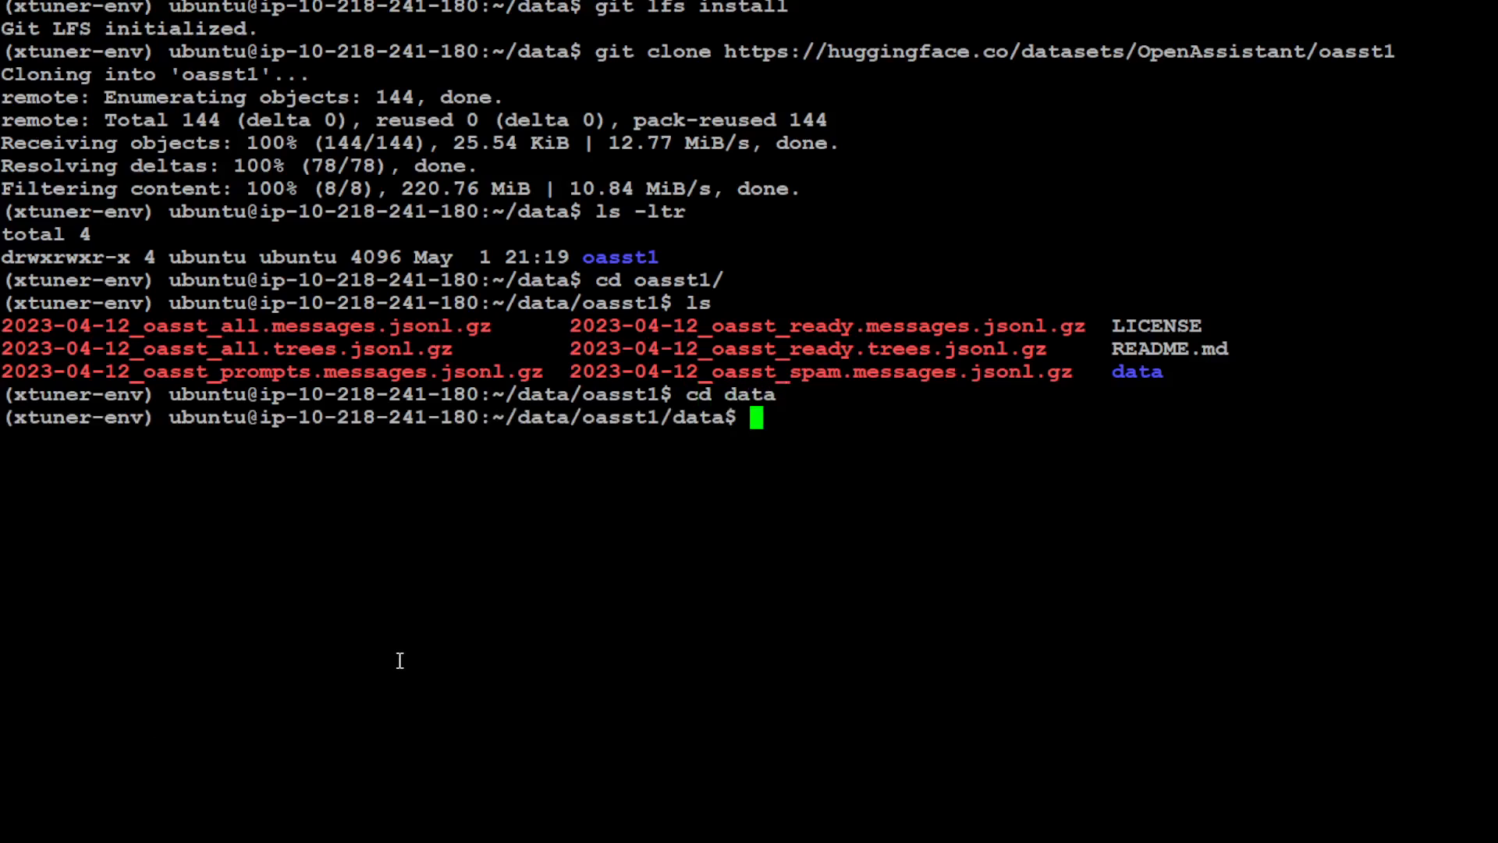
{"action": "type", "text": "ls"}
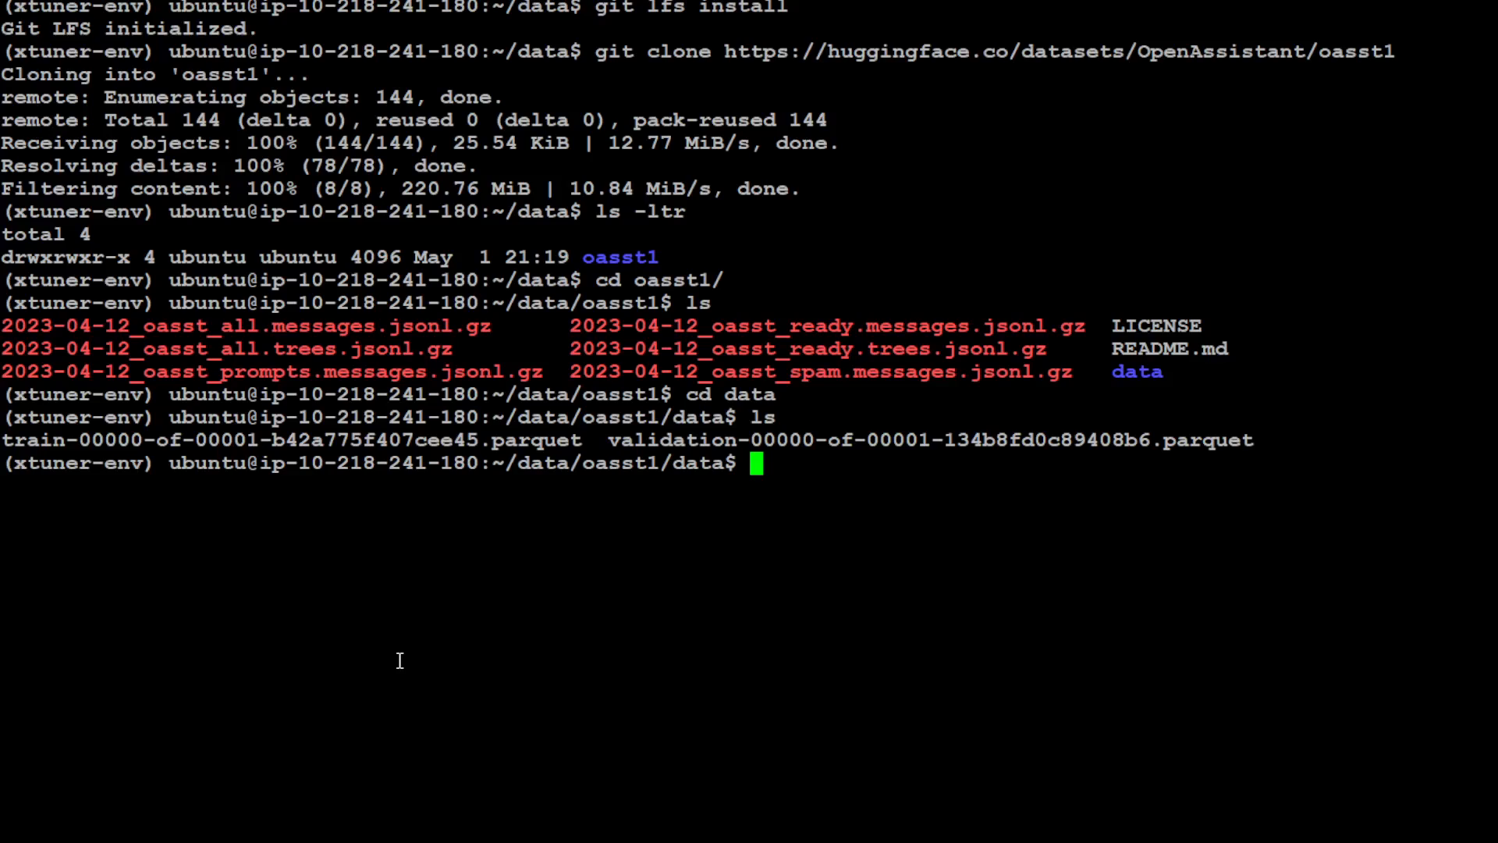
{"action": "type", "text": "clear"}
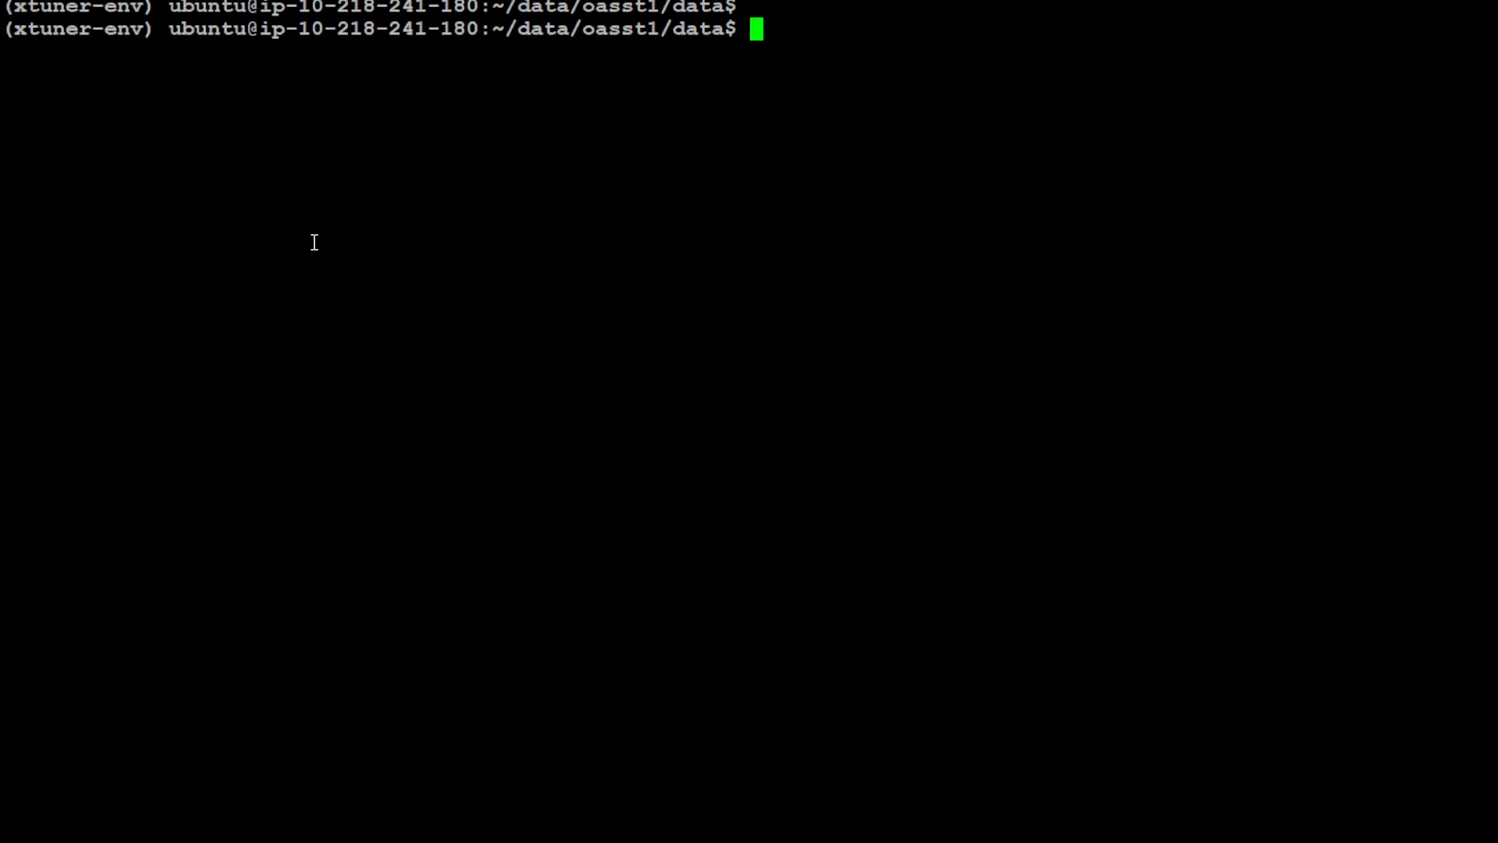
Launch xtuner train internlm2_chat_7b_qlora_oasst1_e3 with --deepspeed deepspeed_zero2
{"action": "type", "text": "xtuner train internlm2_chat_7b_qlora_oasst1_e3 --deepspeed deepspeed_zero2"}
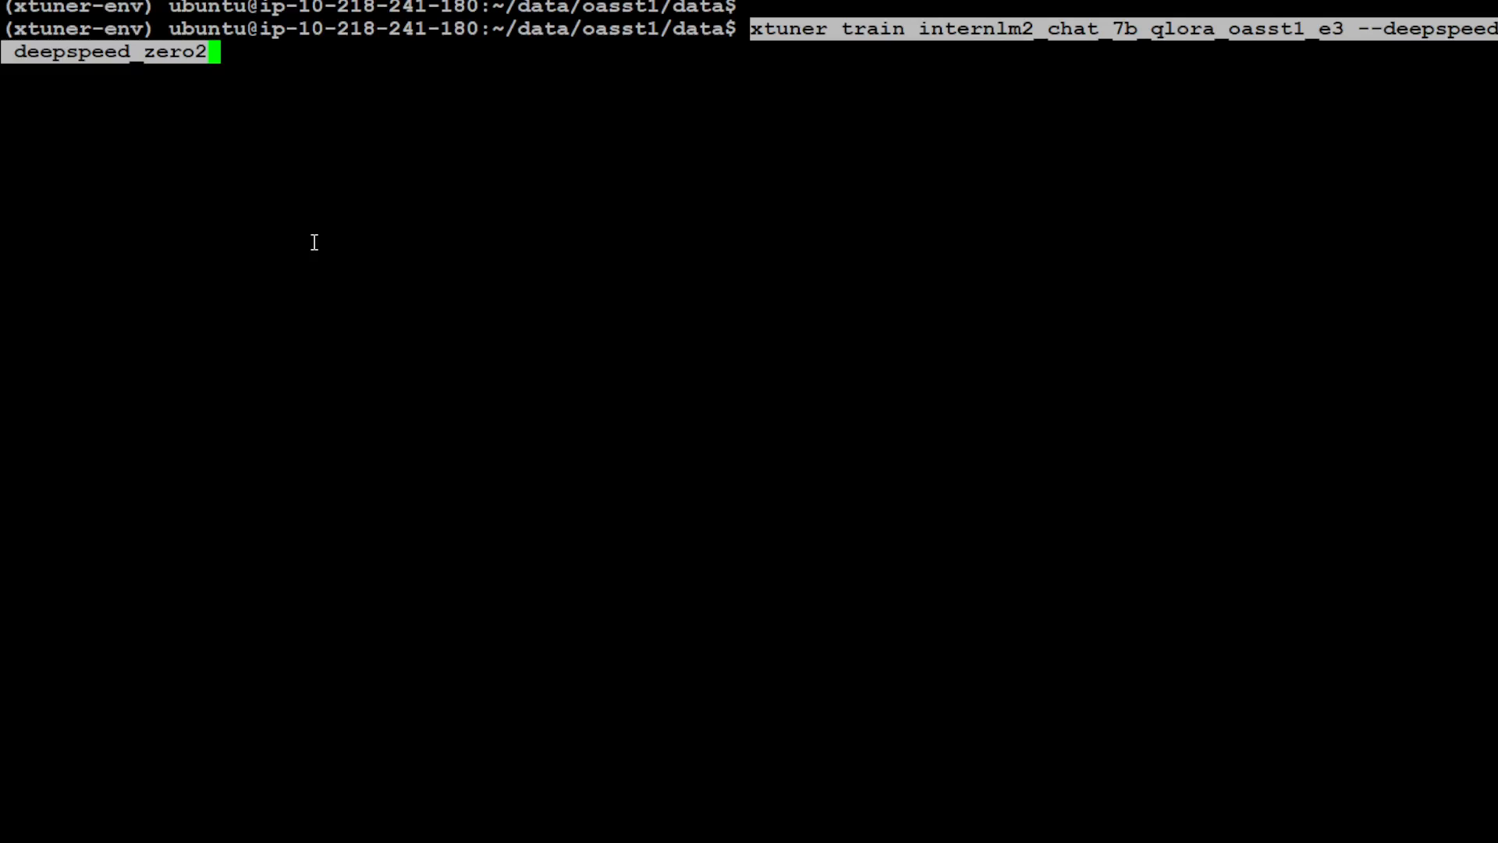
{"action": "mouse_move", "coordinate": [852, 67]}
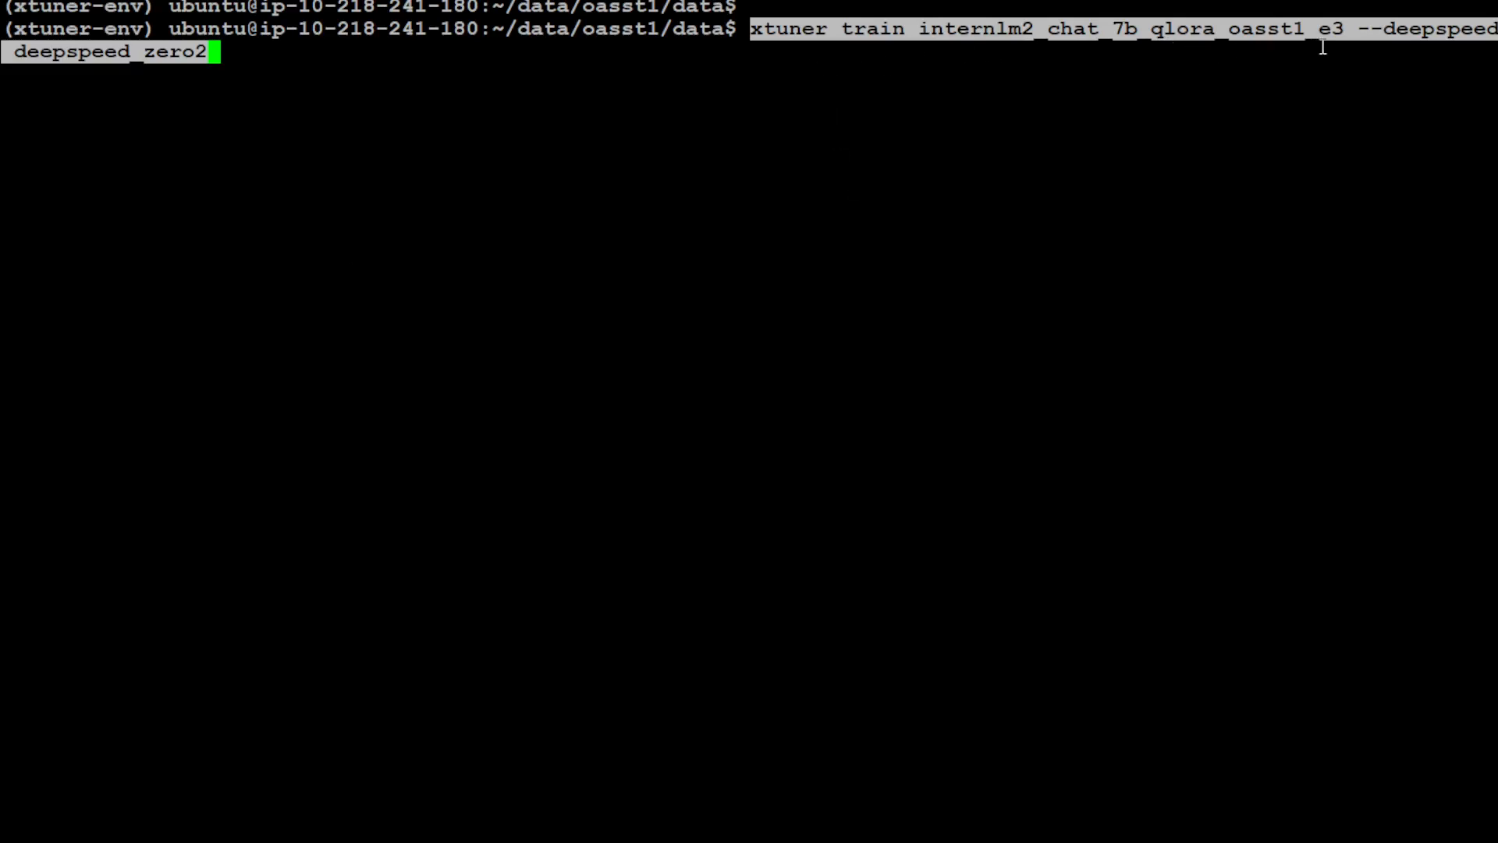
{"action": "mouse_move", "coordinate": [1077, 55]}
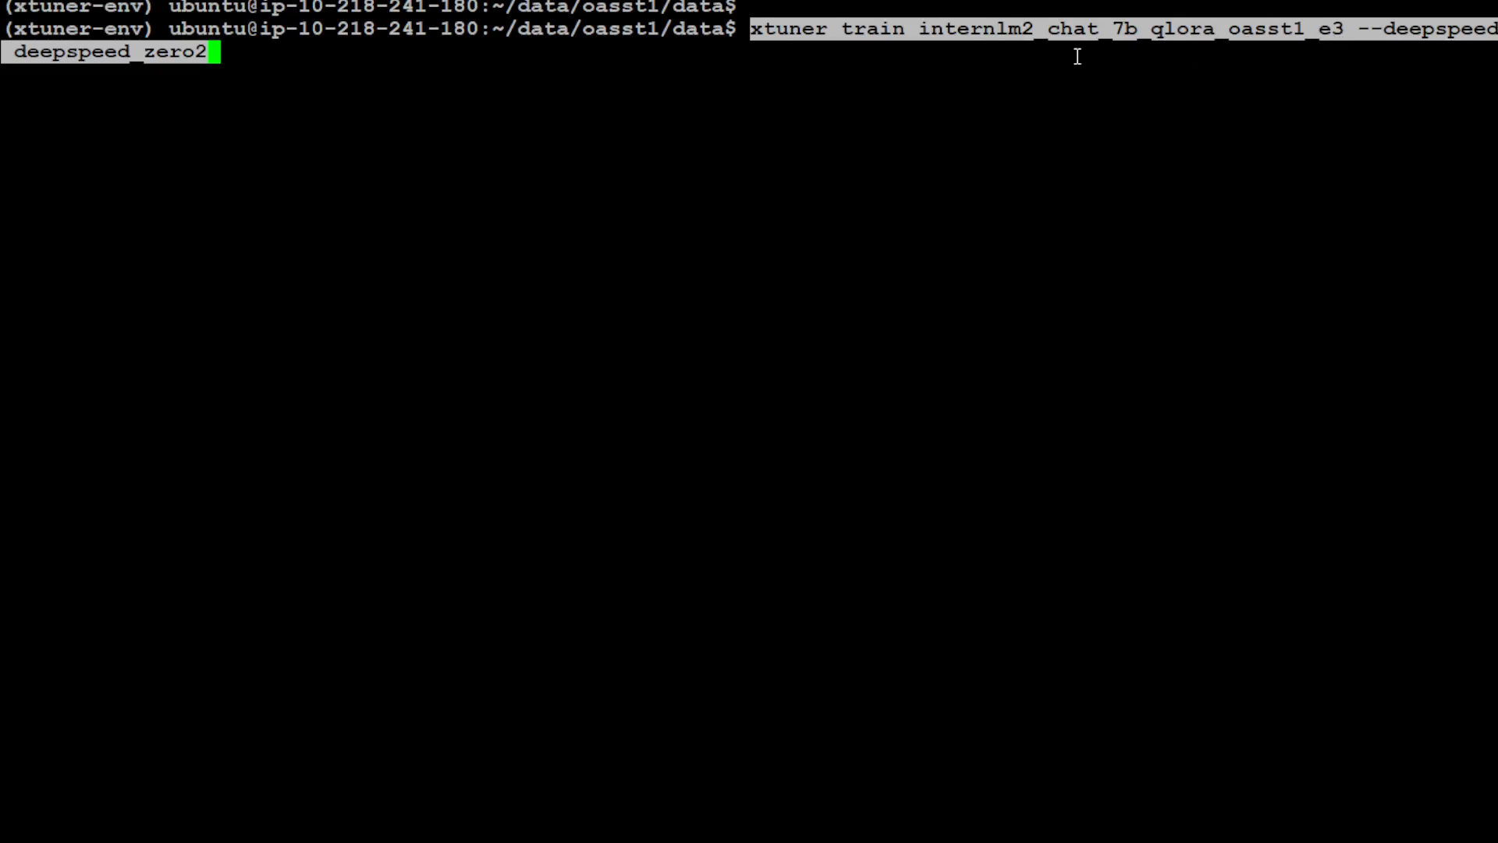
{"action": "mouse_move", "coordinate": [1350, 57]}
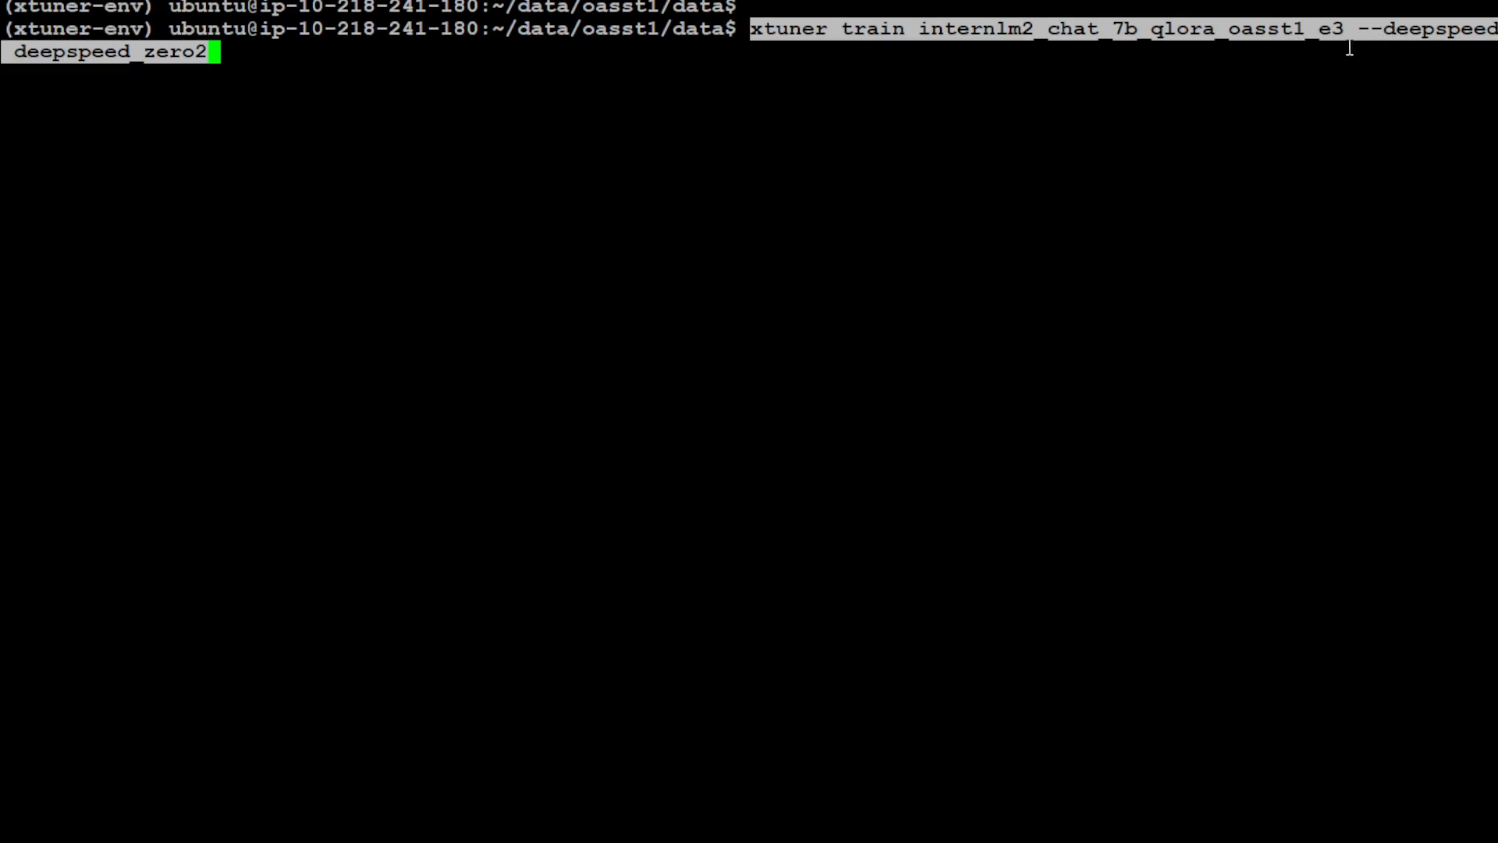
{"action": "mouse_move", "coordinate": [1448, 52]}
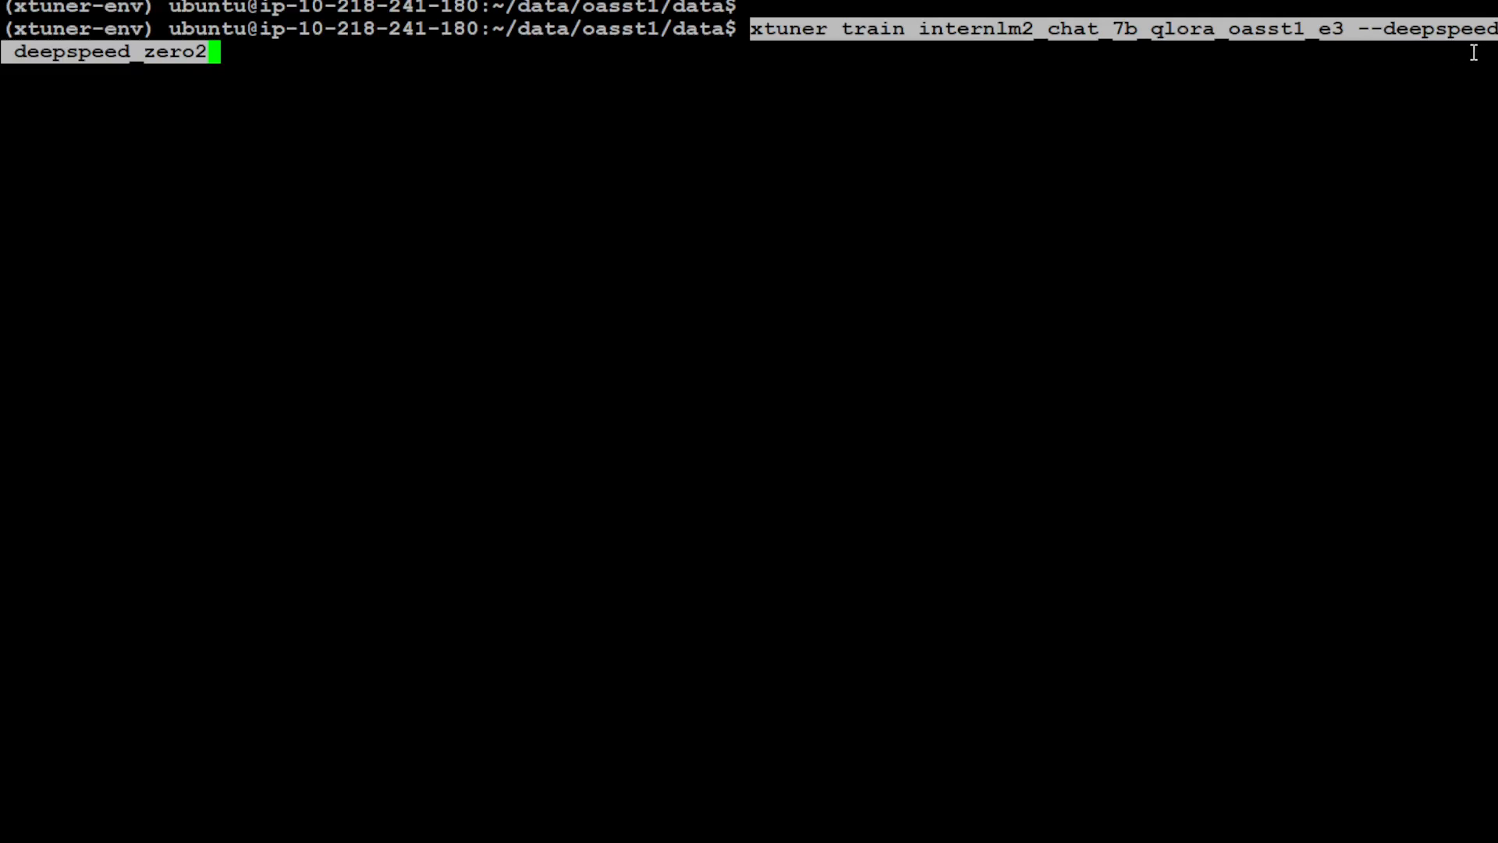
{"action": "mouse_move", "coordinate": [195, 622]}
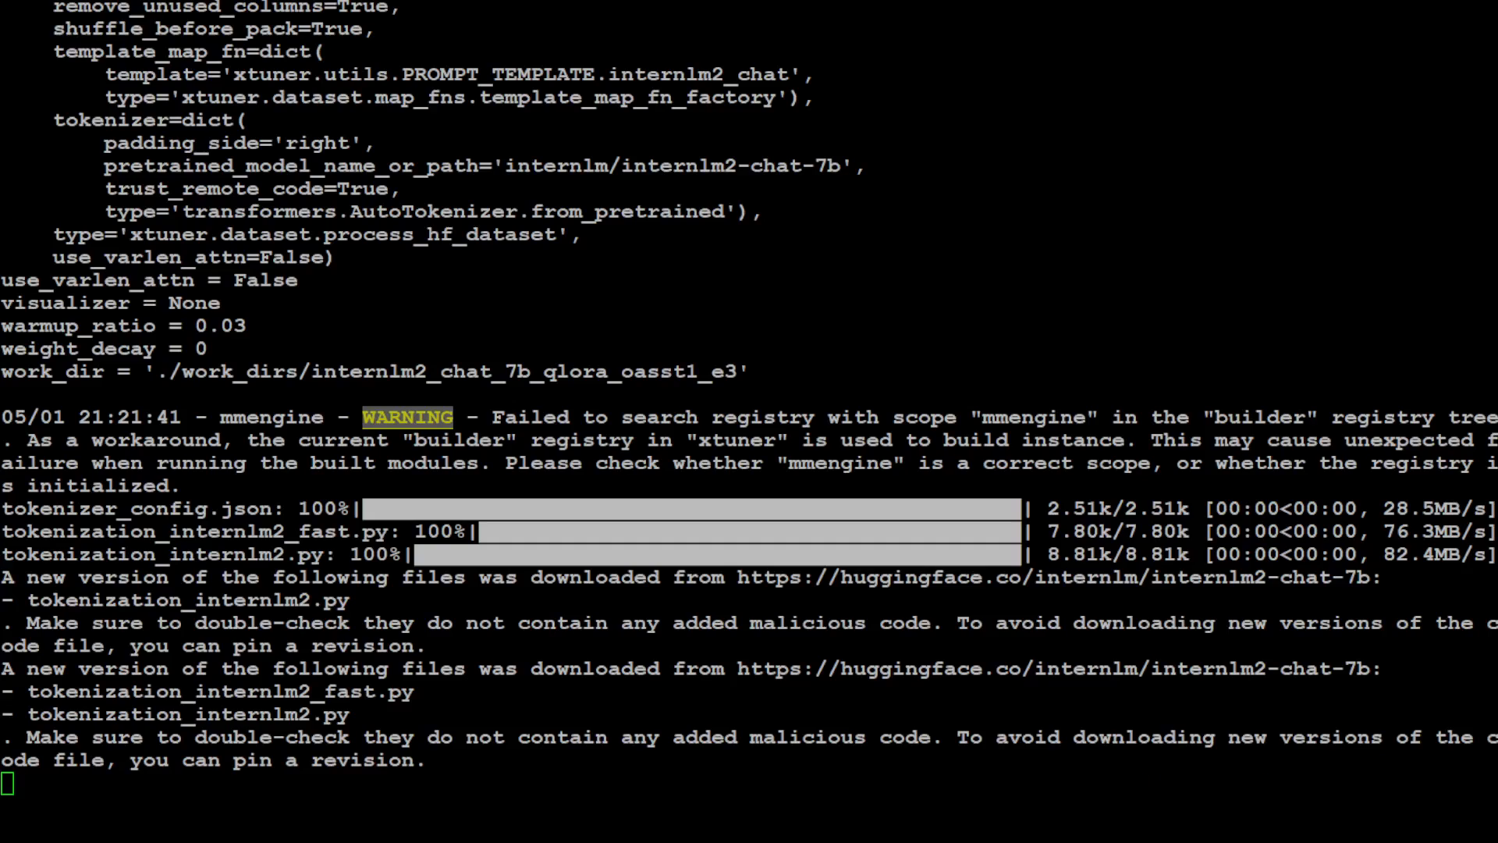
Follow the training log as tokenizer files download and oasst1 train/test splits are generated
{"action": "scroll", "scroll_direction": "down", "scroll_amount": 3}
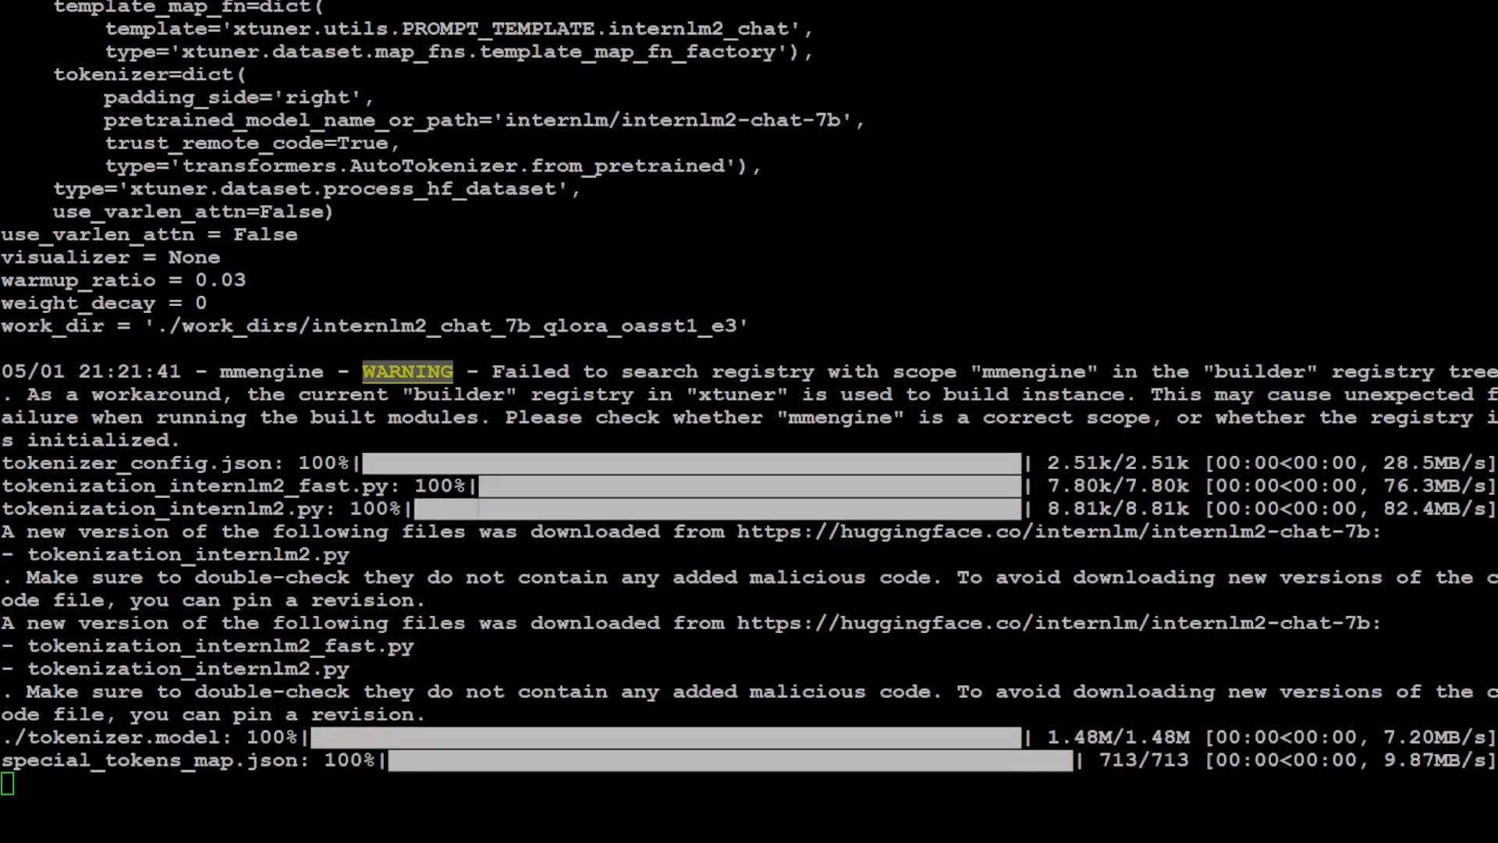
{"action": "scroll", "scroll_direction": "down", "scroll_amount": 3}
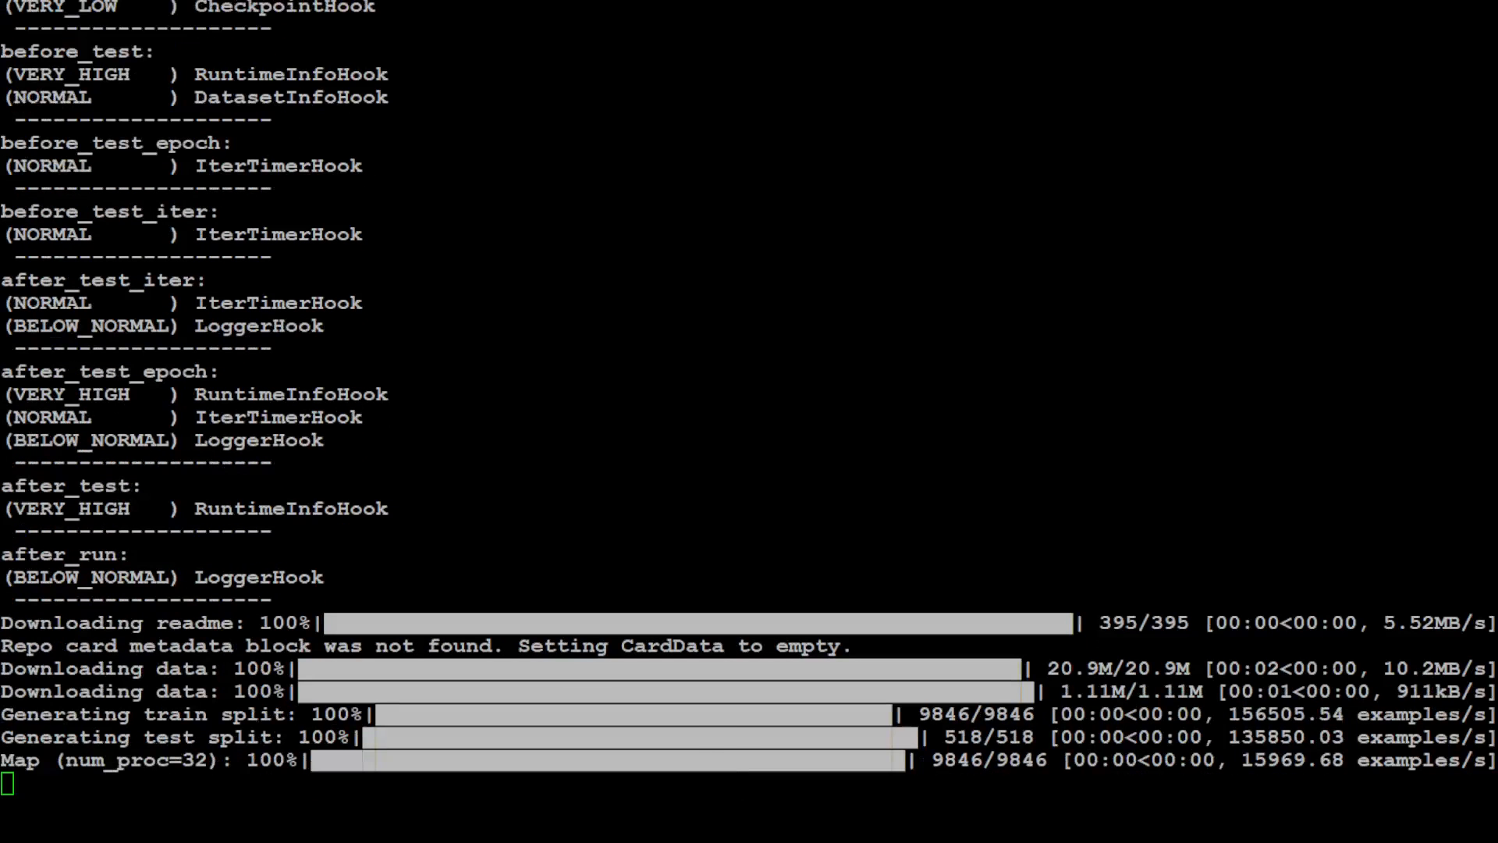
{"action": "scroll", "scroll_direction": "down", "scroll_amount": 3}
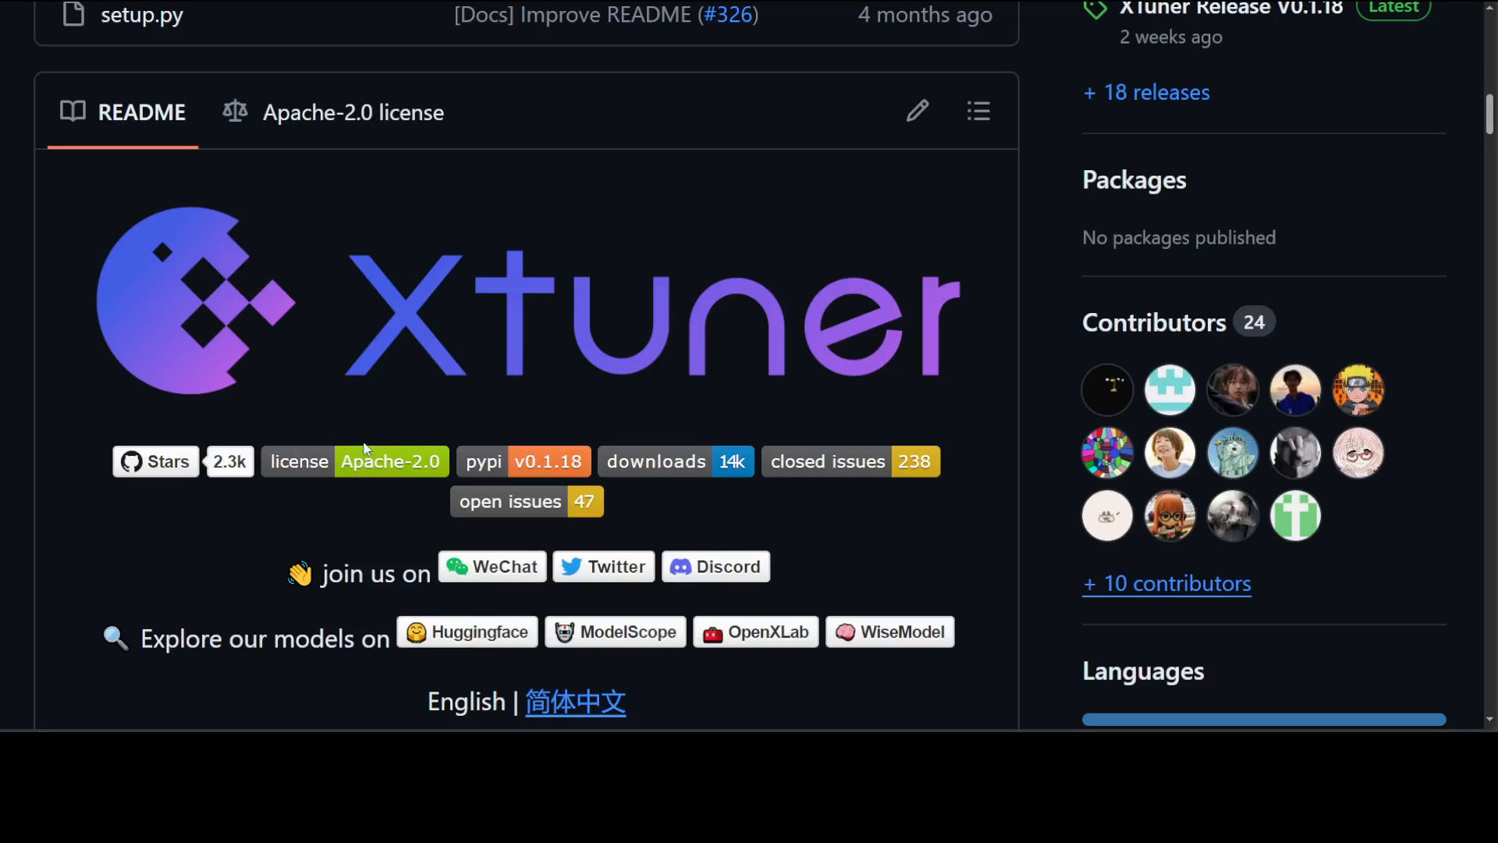
{"action": "mouse_move", "coordinate": [978, 507]}
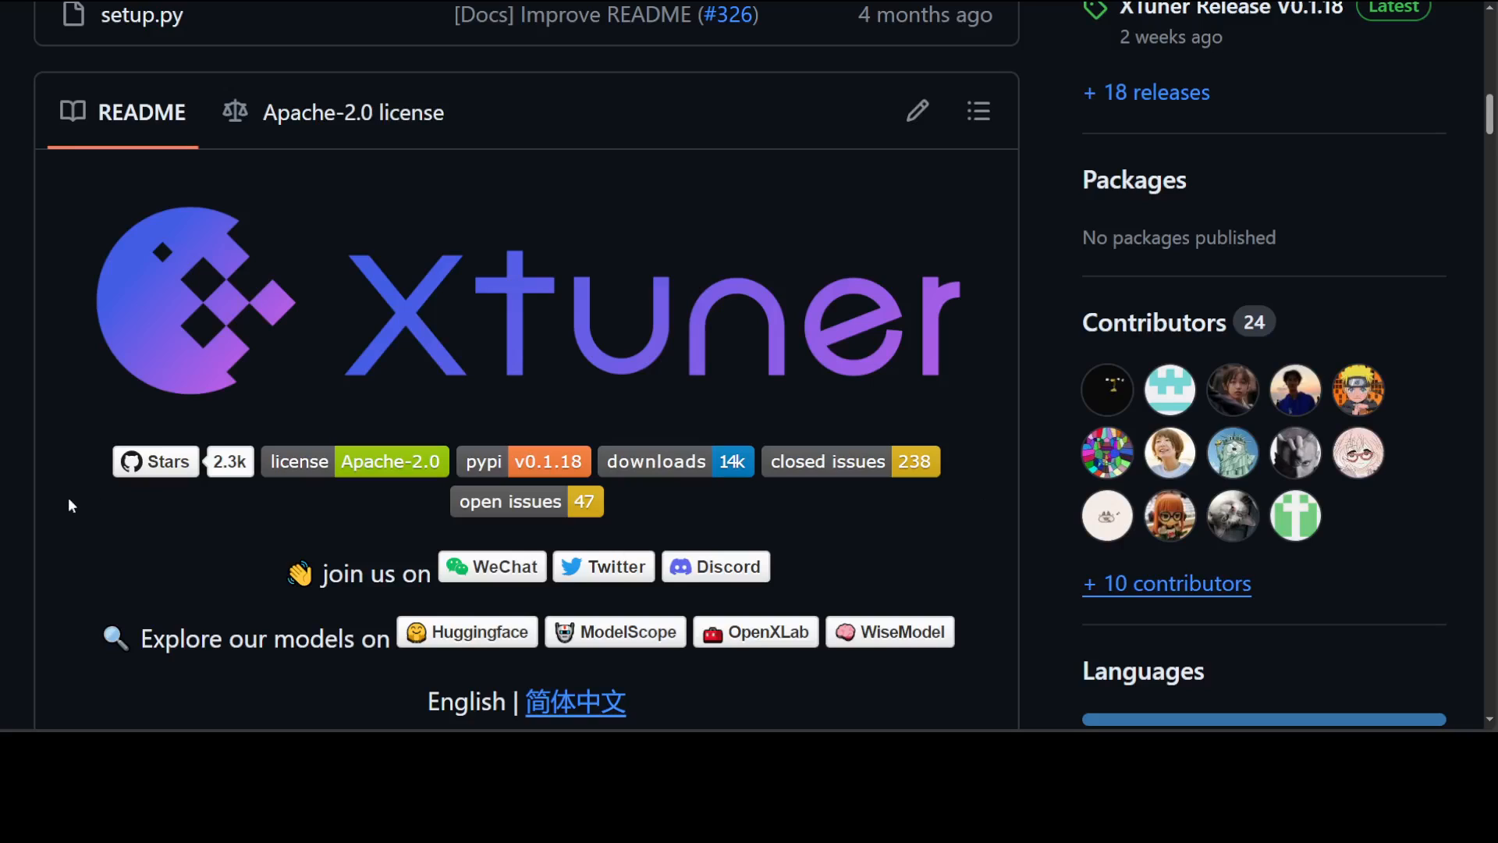
{"action": "mouse_move", "coordinate": [16, 522]}
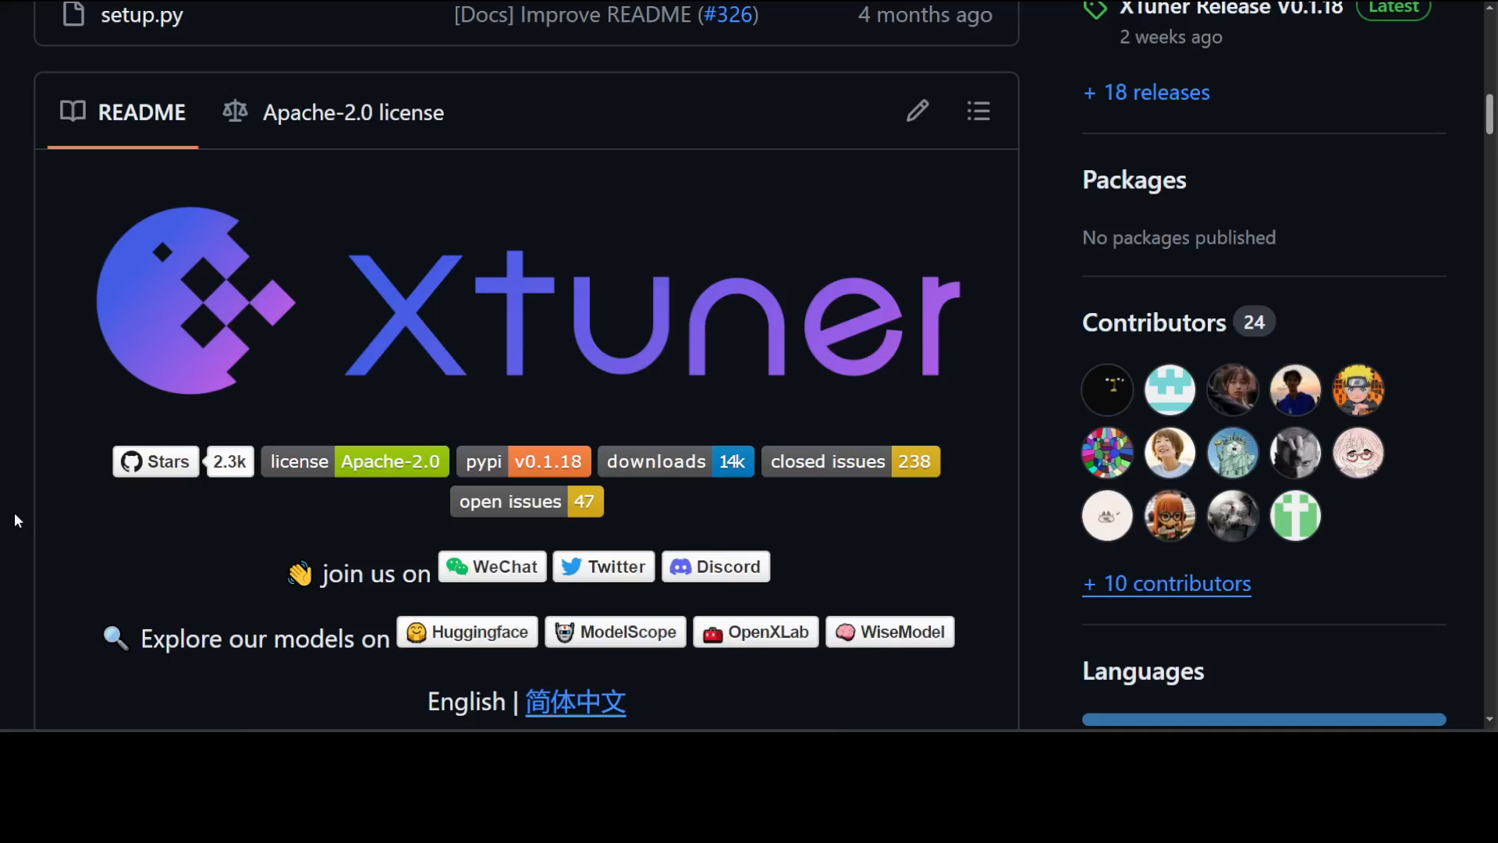
{"action": "mouse_move", "coordinate": [42, 490]}
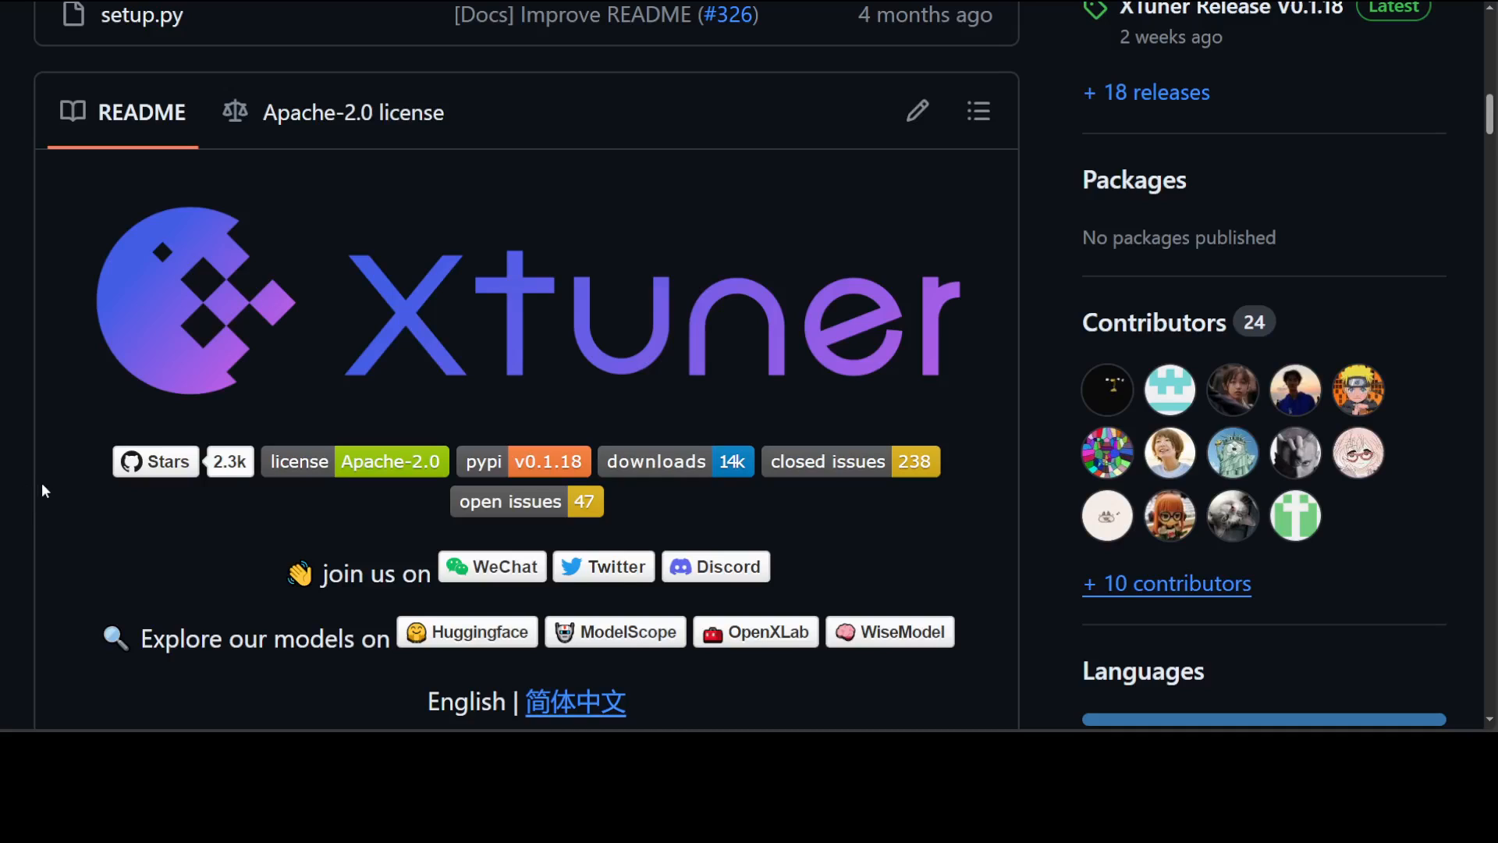